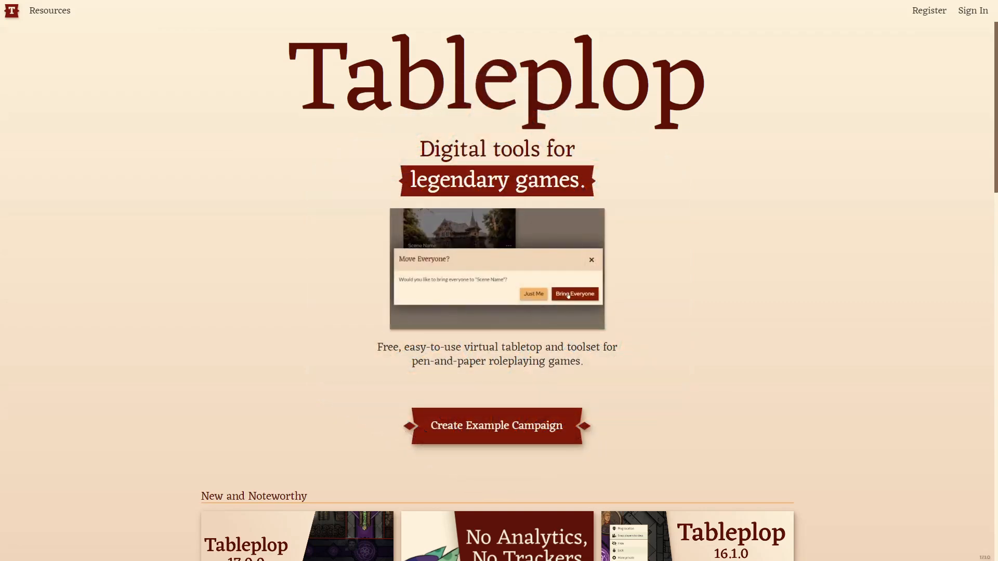
- Register a new Tableplop account with username 'Table' and submit the sign-up form
{"action": "left_click", "coordinate": [574, 293]}
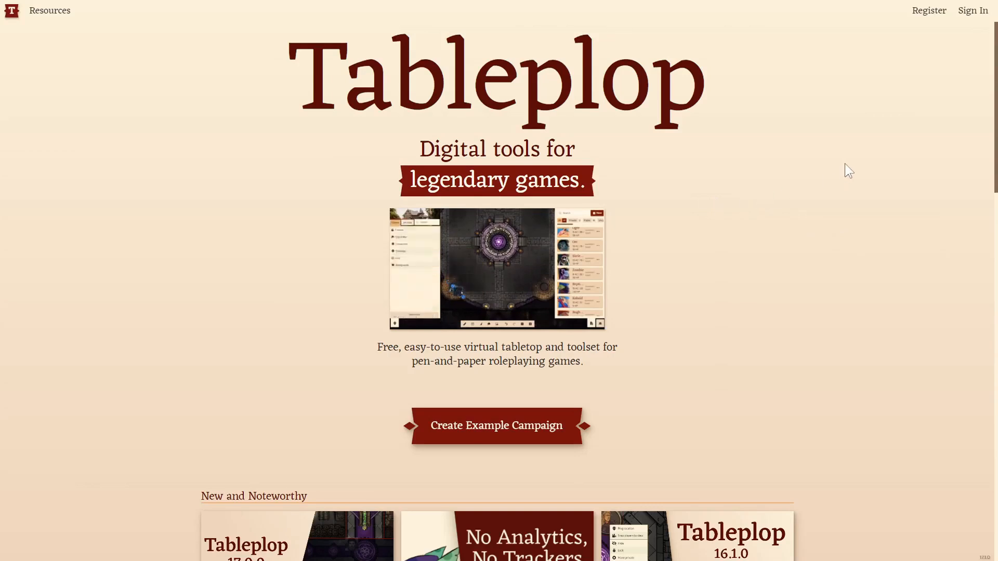
{"action": "left_click", "coordinate": [928, 11]}
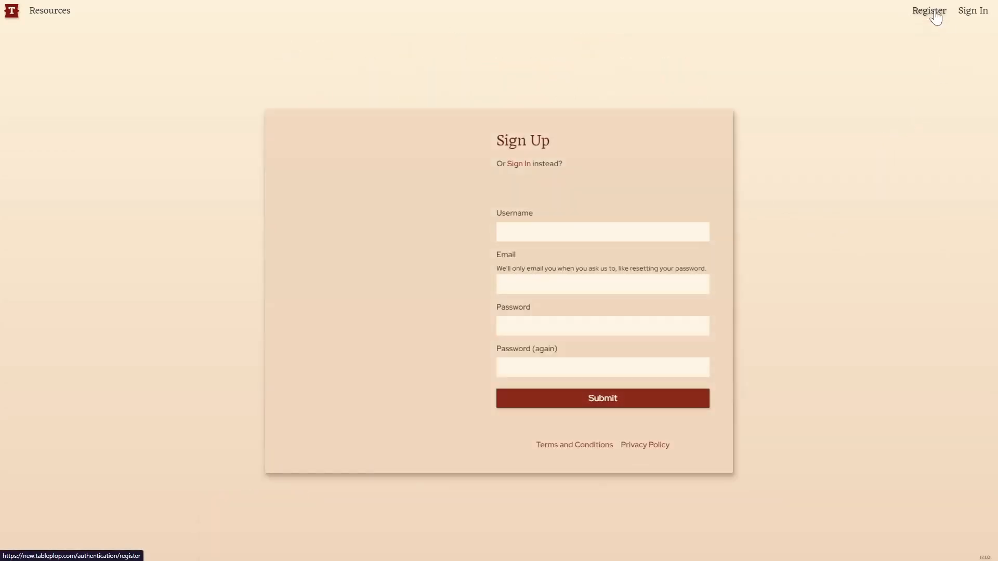
{"action": "left_click", "coordinate": [602, 232]}
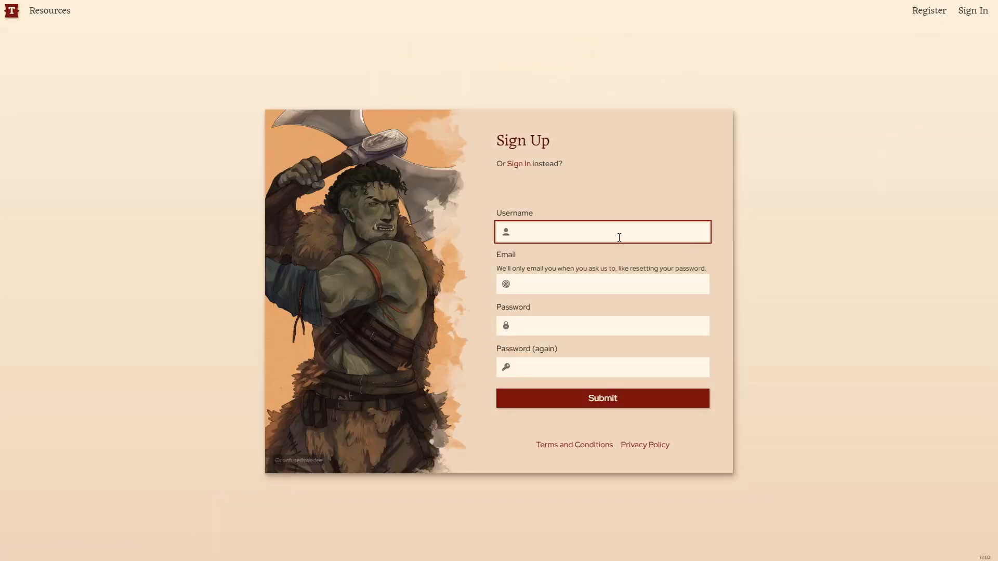
{"action": "type", "text": "Tableplopper"}
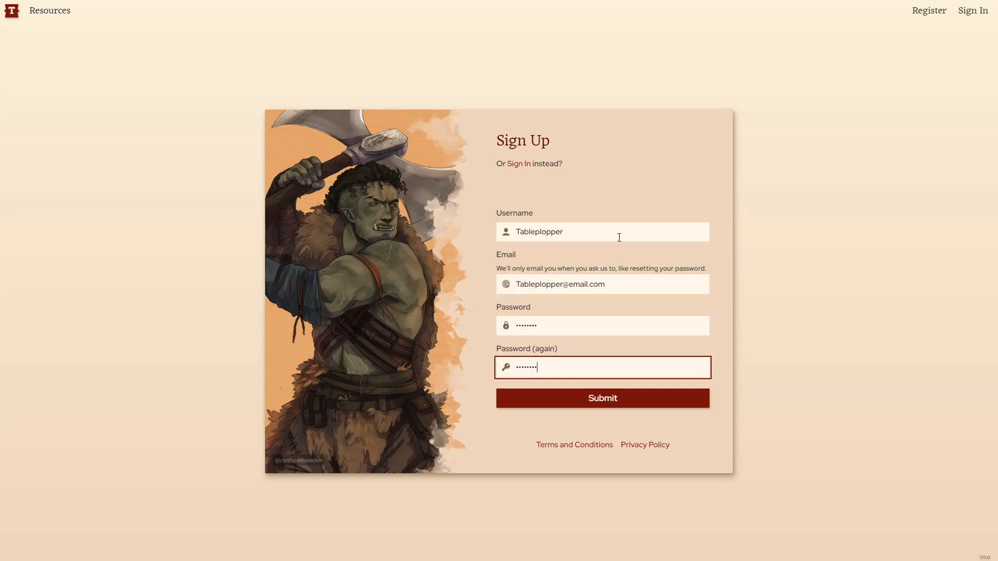
{"action": "left_click", "coordinate": [602, 398]}
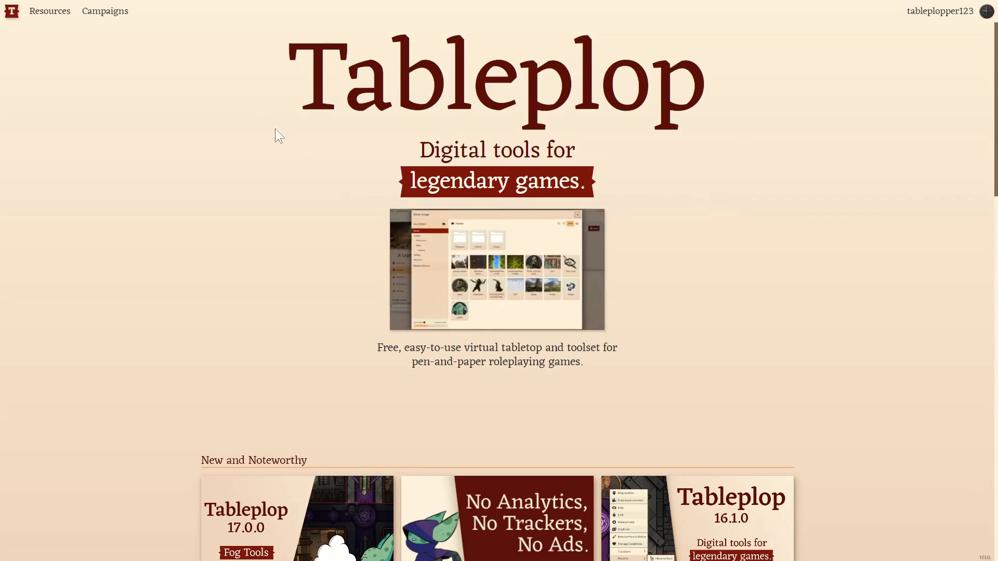
- Create a new campaign from Campaigns and enter its Scene #1 as Just Me
{"action": "left_click", "coordinate": [104, 10]}
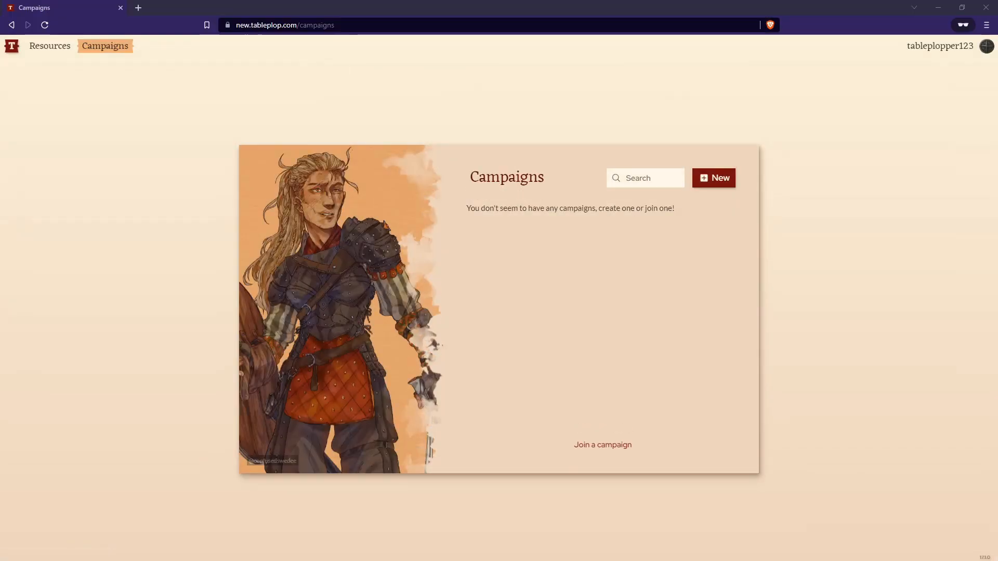
{"action": "mouse_move", "coordinate": [725, 307]}
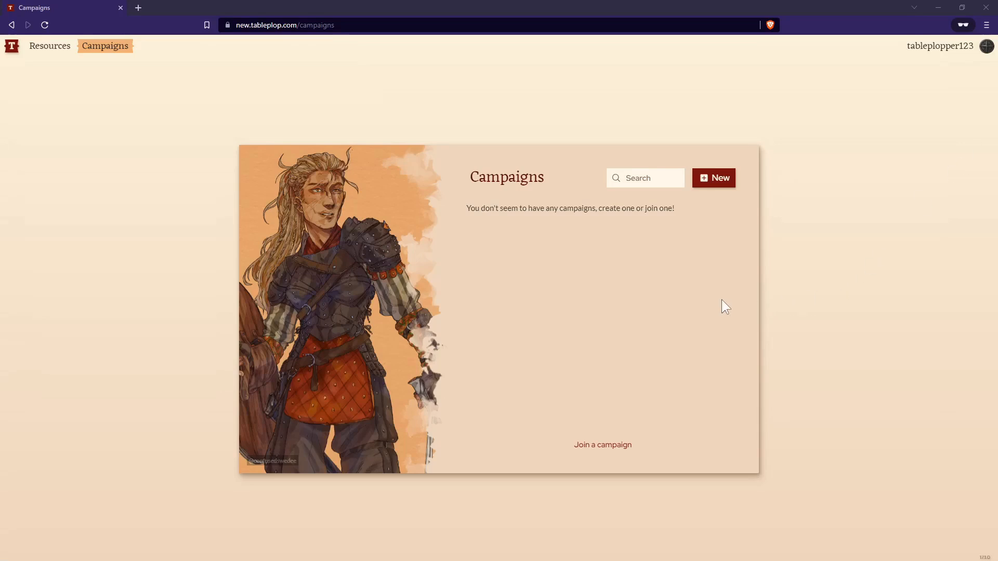
{"action": "left_click", "coordinate": [713, 178]}
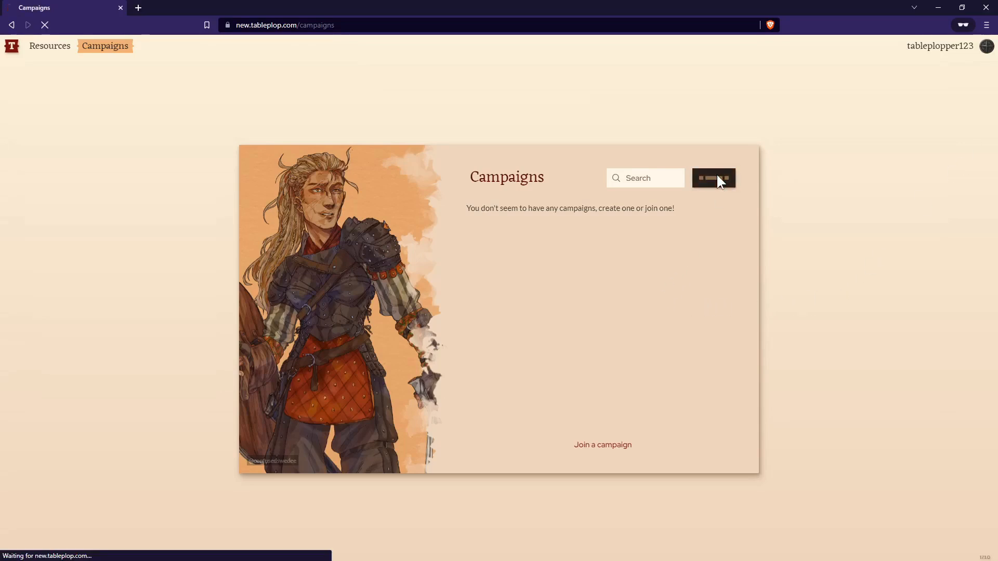
{"action": "left_click", "coordinate": [713, 177]}
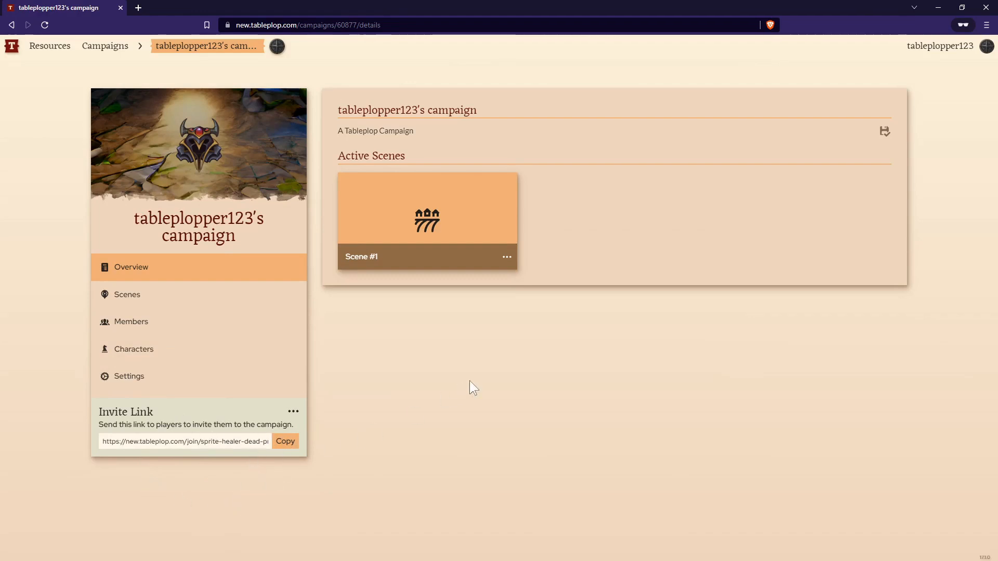
{"action": "mouse_move", "coordinate": [565, 363]}
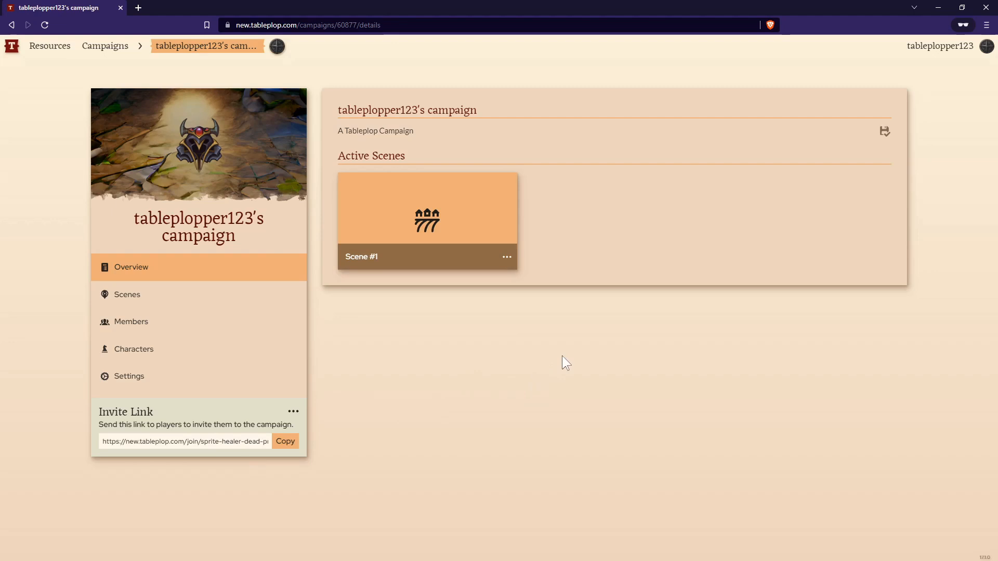
{"action": "mouse_move", "coordinate": [565, 236]}
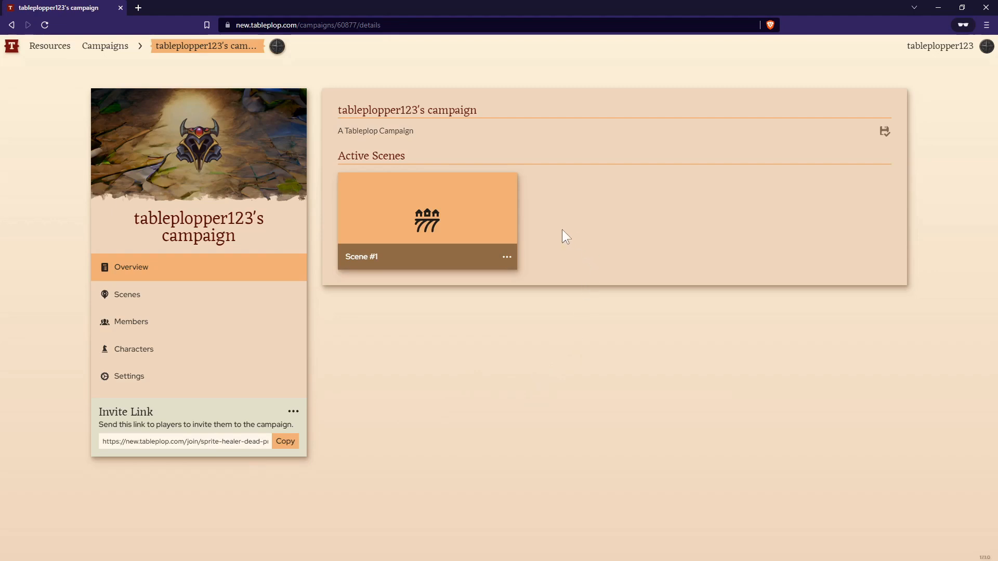
{"action": "left_click", "coordinate": [427, 208]}
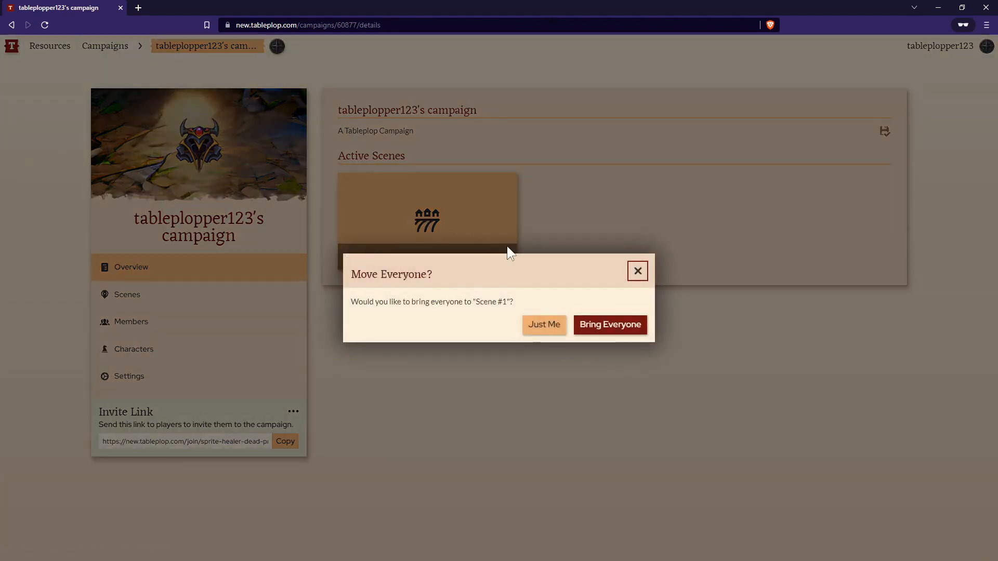
{"action": "mouse_move", "coordinate": [543, 324]}
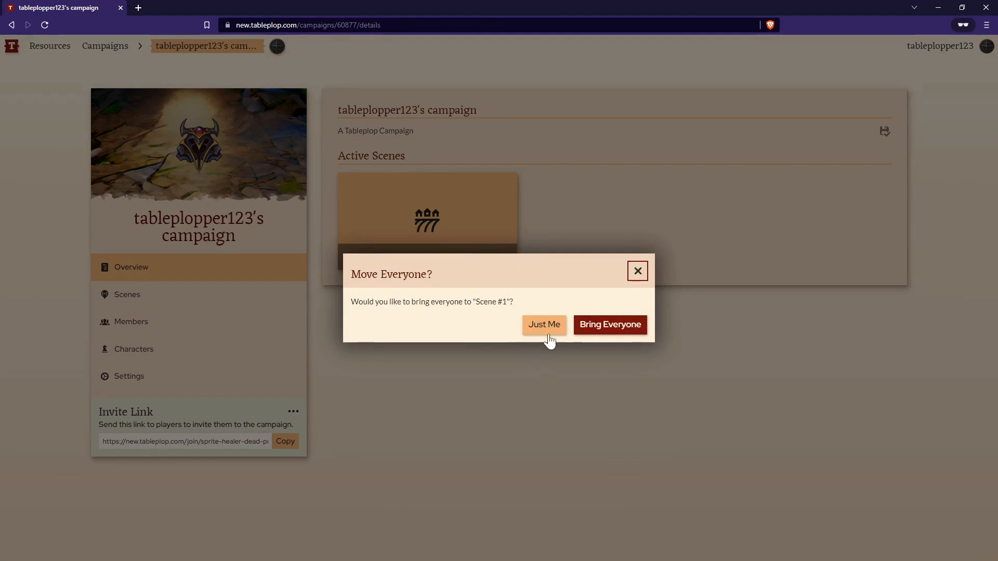
{"action": "left_click", "coordinate": [543, 324]}
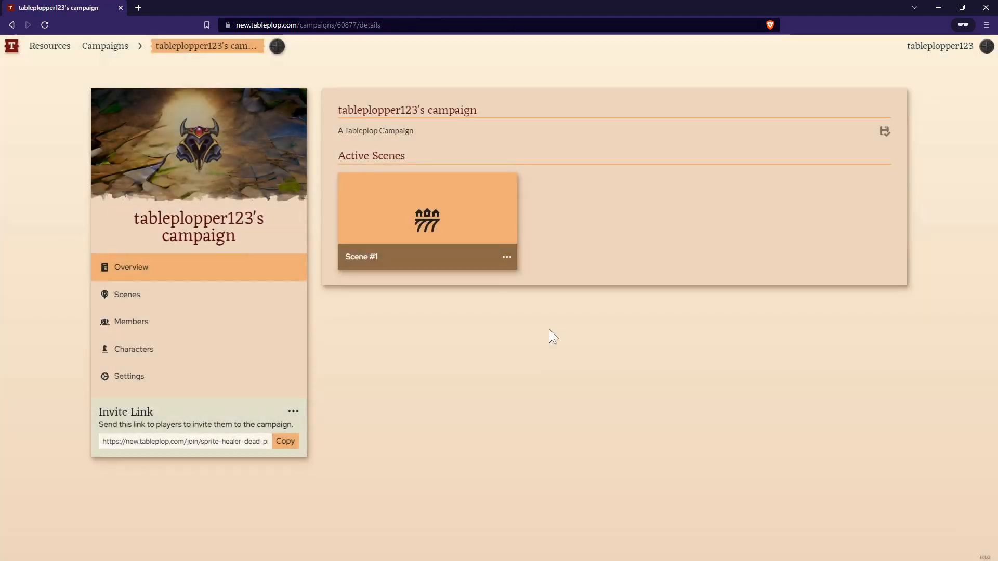
- Let Scene #1 load and nudge the empty tabletop view slightly upward
{"action": "left_click", "coordinate": [426, 208]}
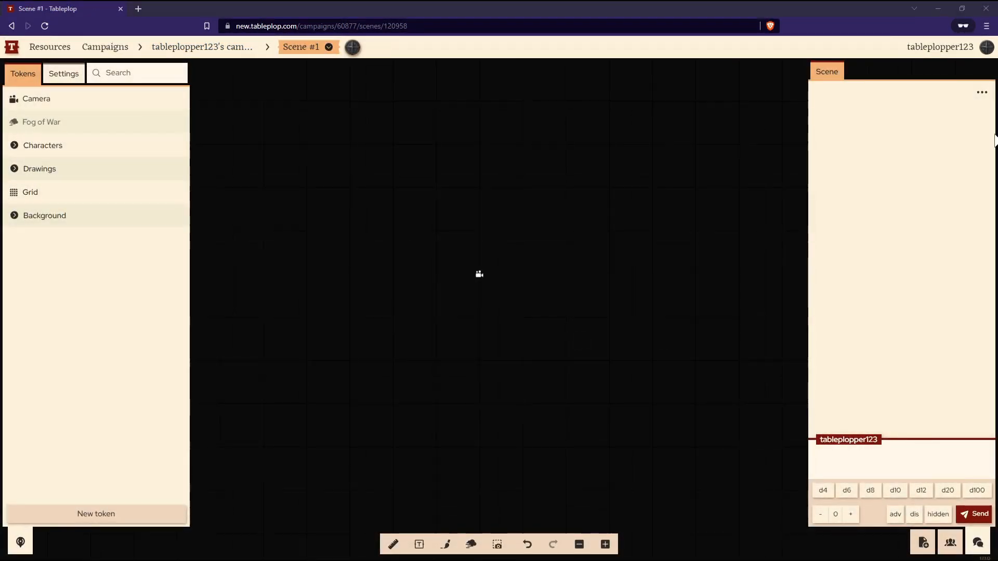
{"action": "mouse_move", "coordinate": [539, 345]}
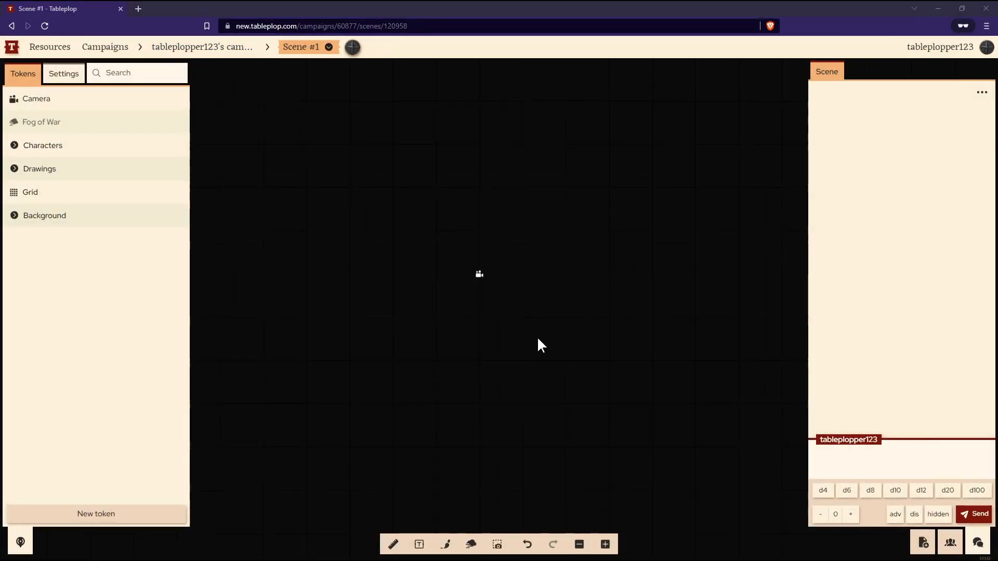
{"action": "left_click_drag", "start_coordinate": [540, 345], "coordinate": [598, 185]}
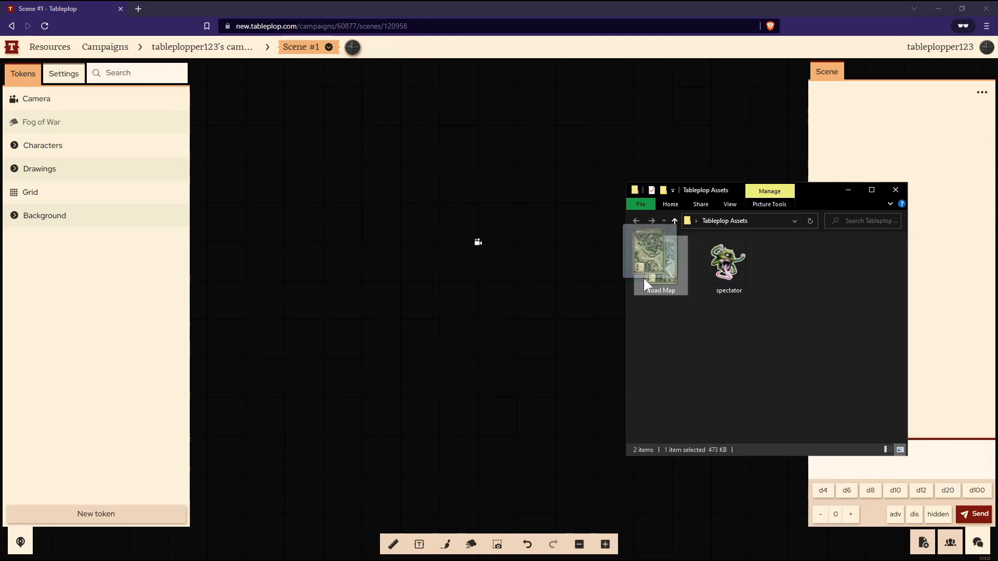
- Drop Road Map.jpg onto the canvas, straighten it upright and shrink it slightly
{"action": "left_click_drag", "start_coordinate": [660, 257], "coordinate": [465, 192]}
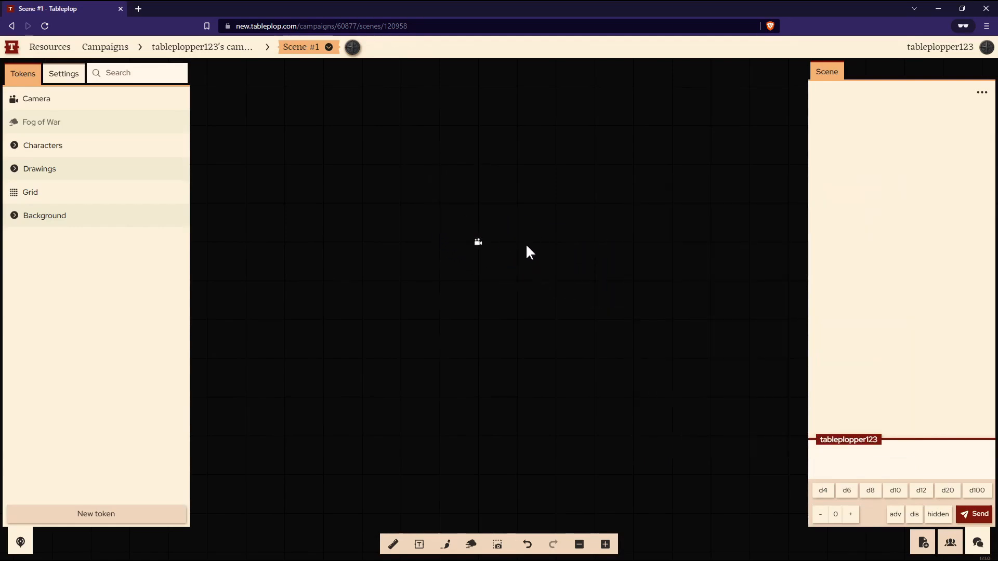
{"action": "left_click", "coordinate": [96, 513]}
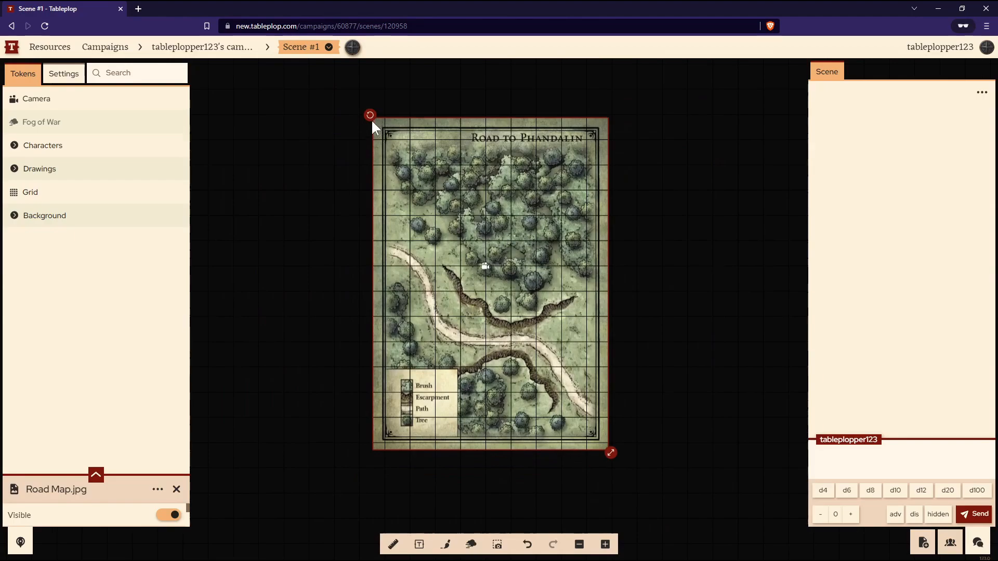
{"action": "left_click_drag", "start_coordinate": [370, 115], "coordinate": [412, 92]}
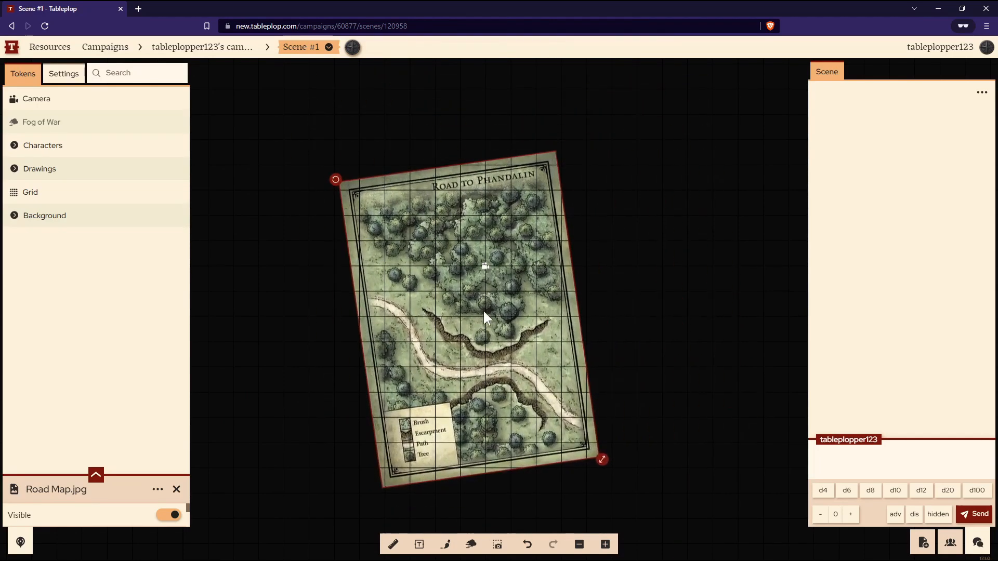
{"action": "left_click_drag", "start_coordinate": [336, 179], "coordinate": [357, 137]}
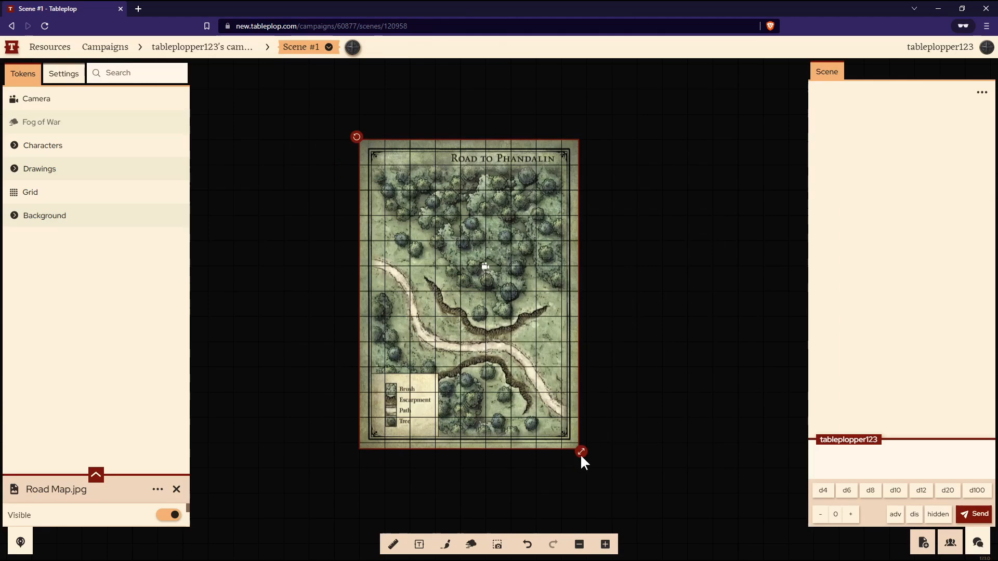
{"action": "left_click_drag", "start_coordinate": [581, 452], "coordinate": [562, 428]}
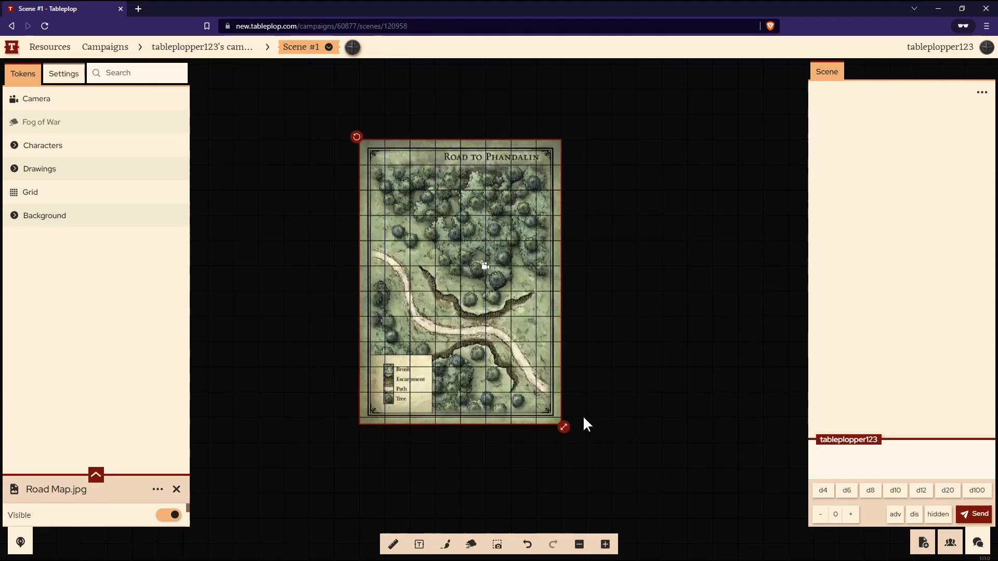
{"action": "mouse_move", "coordinate": [680, 427]}
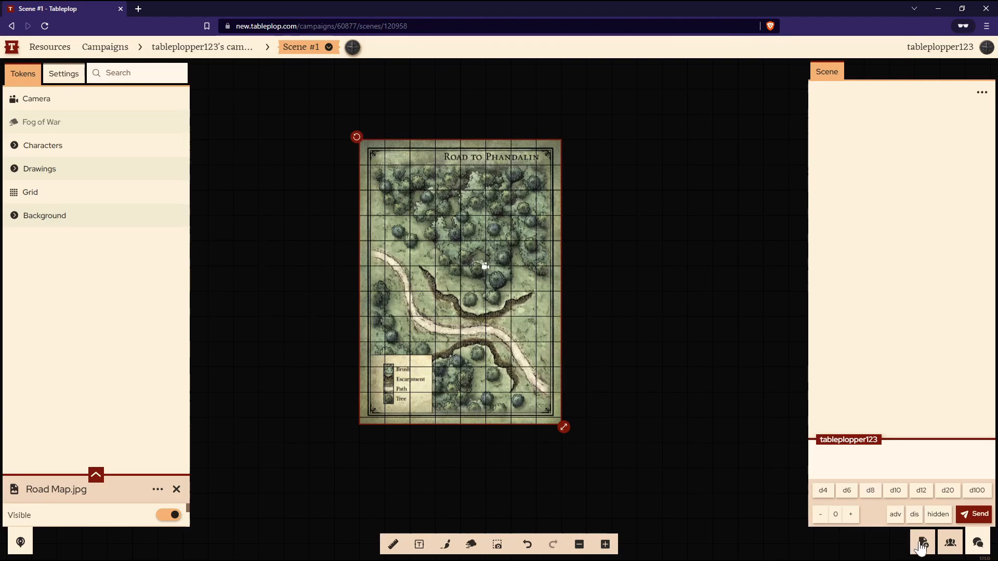
- Upload spectator.png to the campaign's resource library
{"action": "left_click", "coordinate": [921, 543]}
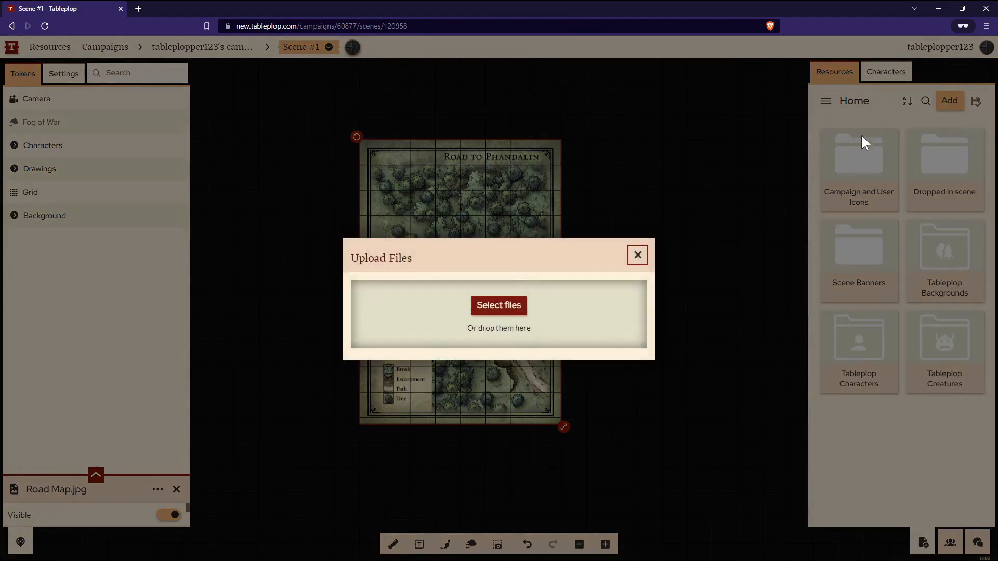
{"action": "left_click", "coordinate": [498, 304]}
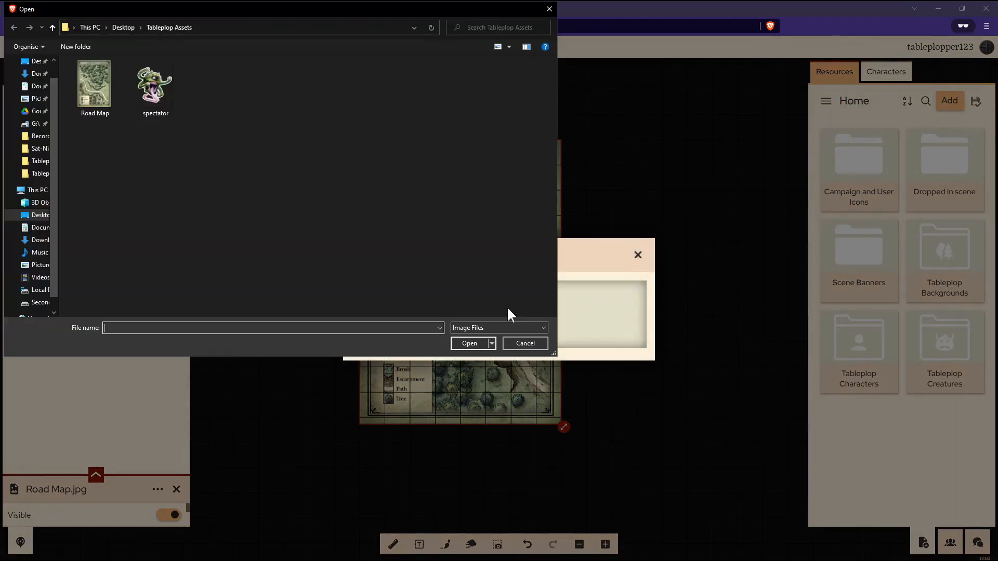
{"action": "left_click", "coordinate": [524, 343]}
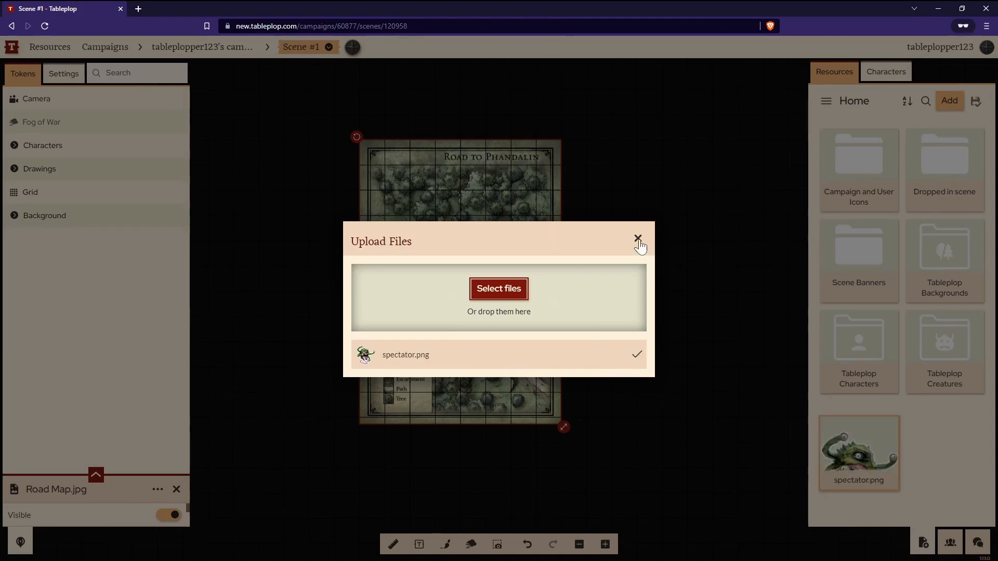
{"action": "left_click", "coordinate": [637, 238]}
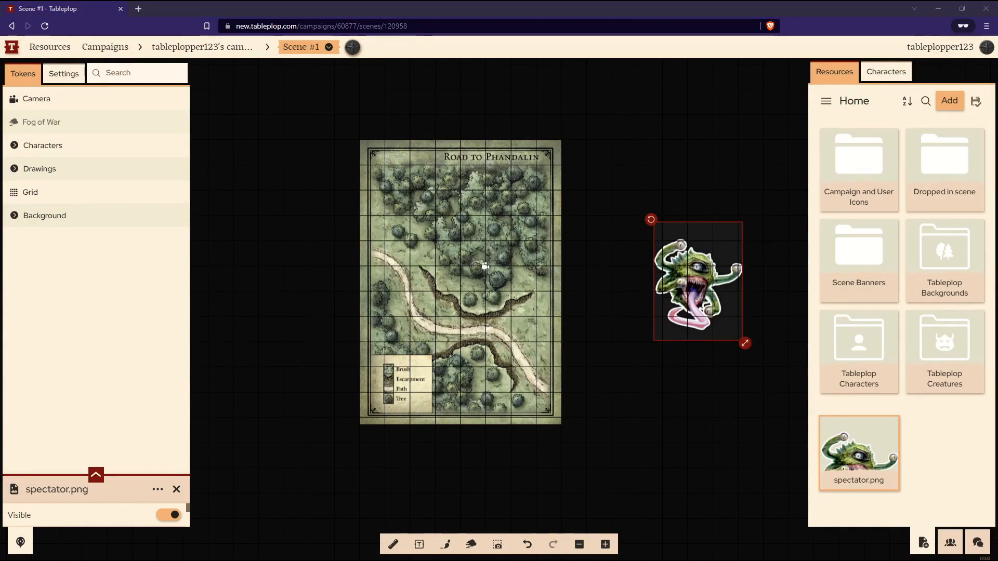
{"action": "mouse_move", "coordinate": [585, 360]}
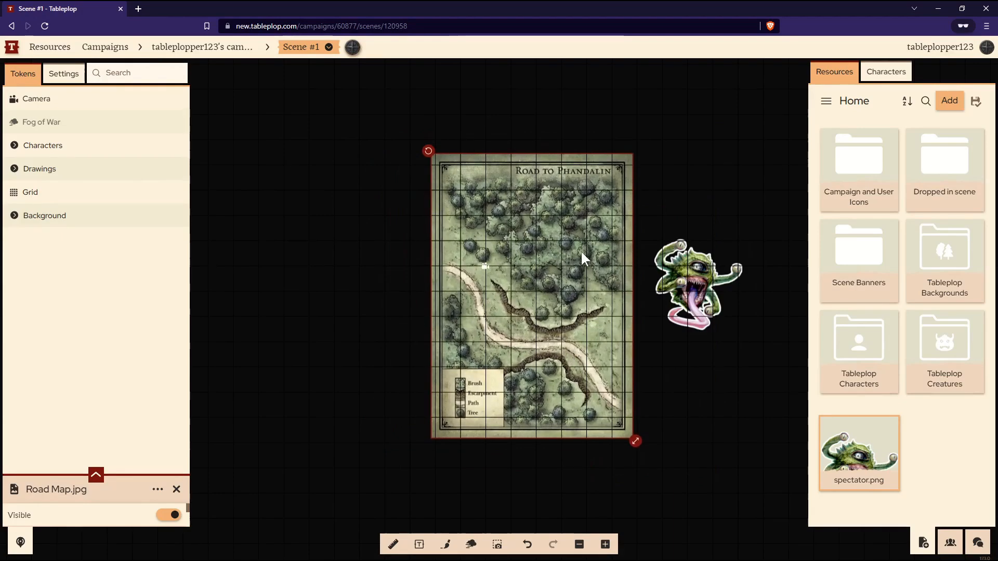
- Move the spectator token off the map and shift the map slightly lower
{"action": "right_click", "coordinate": [579, 257]}
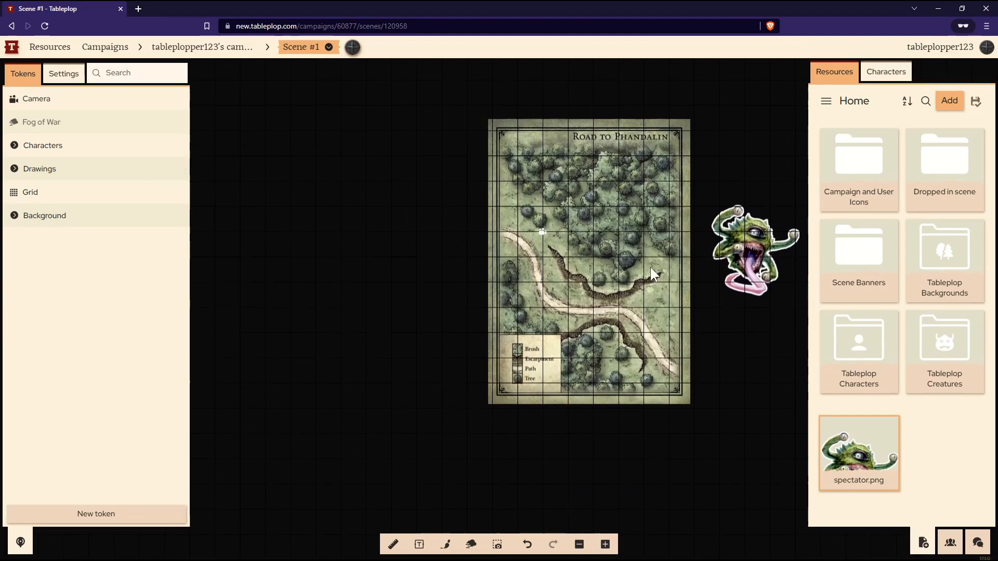
{"action": "left_click", "coordinate": [754, 251]}
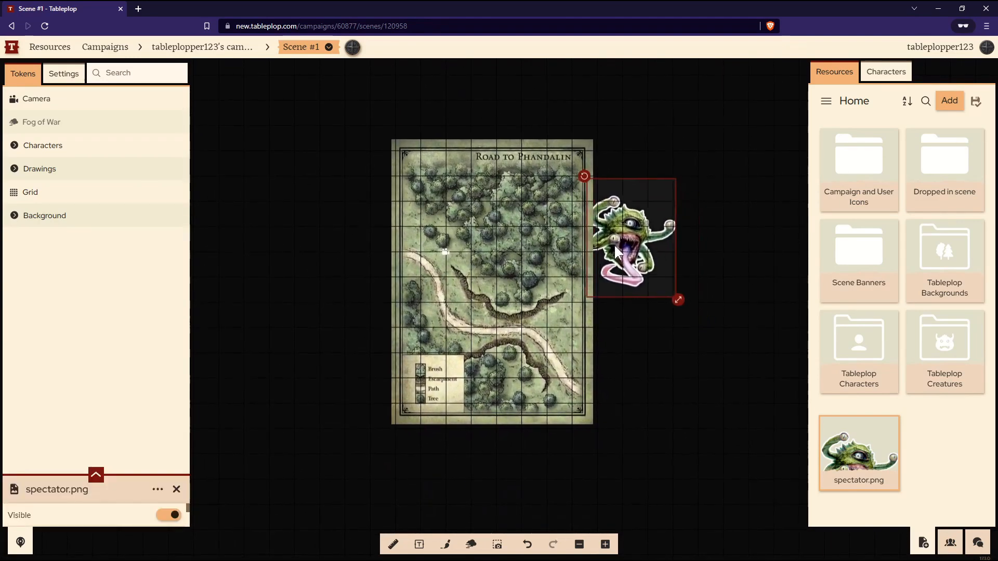
{"action": "left_click_drag", "start_coordinate": [630, 239], "coordinate": [653, 258]}
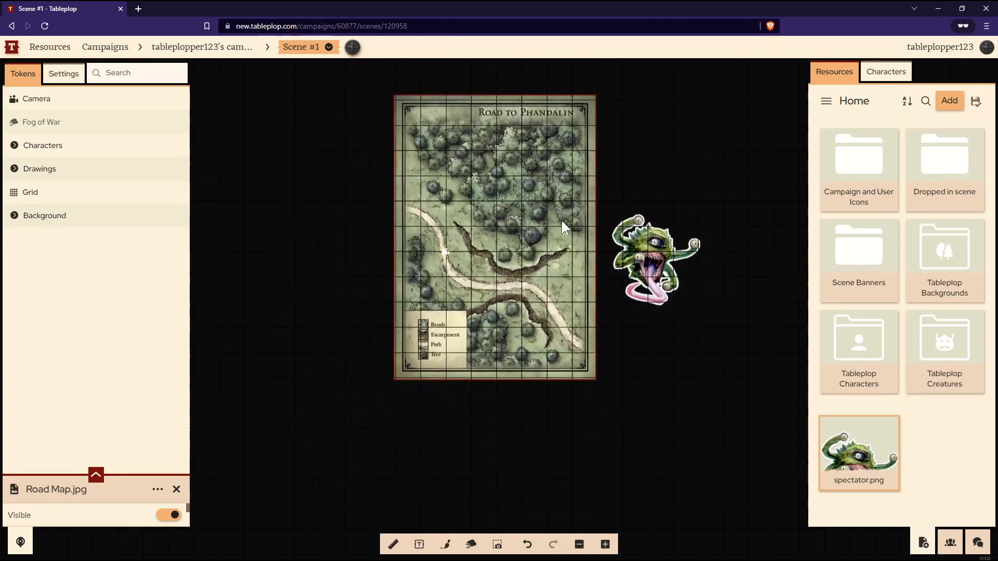
{"action": "left_click_drag", "start_coordinate": [566, 226], "coordinate": [540, 267]}
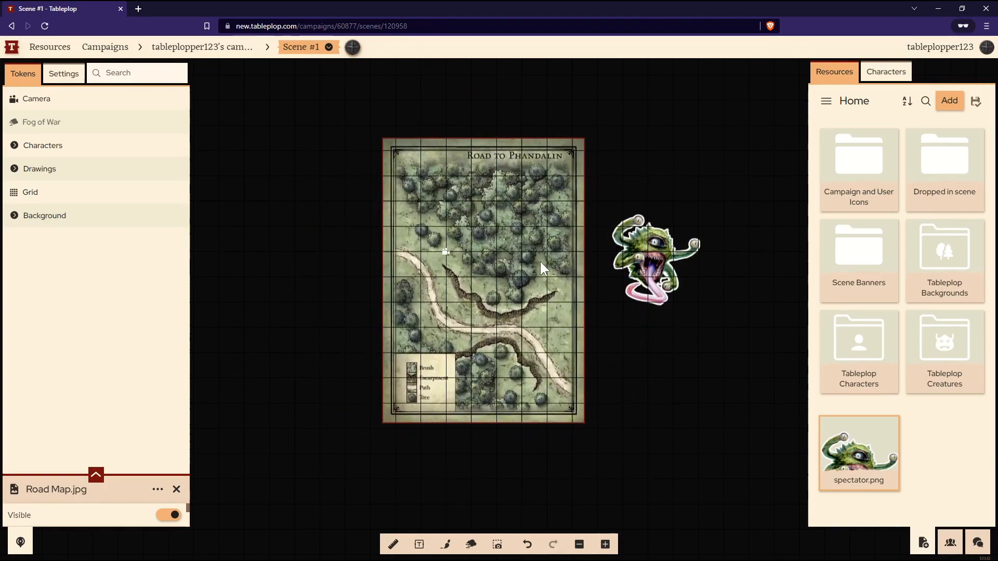
{"action": "mouse_move", "coordinate": [605, 318]}
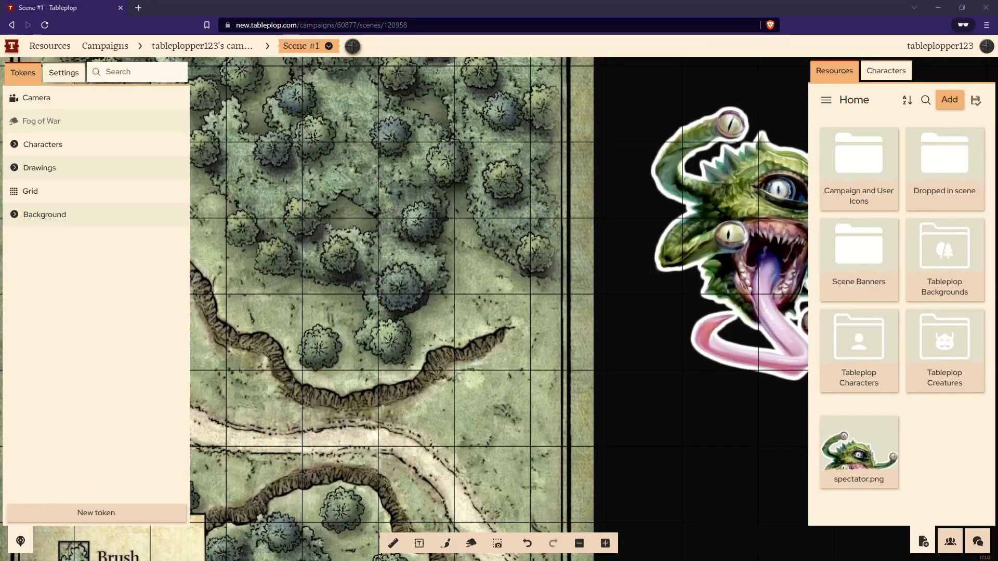
{"action": "mouse_move", "coordinate": [711, 361]}
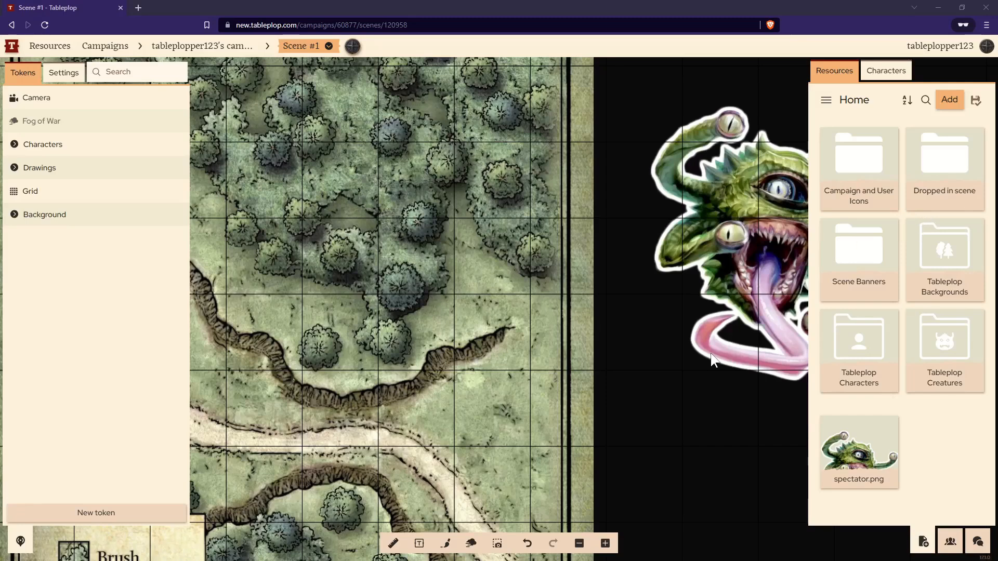
{"action": "mouse_move", "coordinate": [922, 542]}
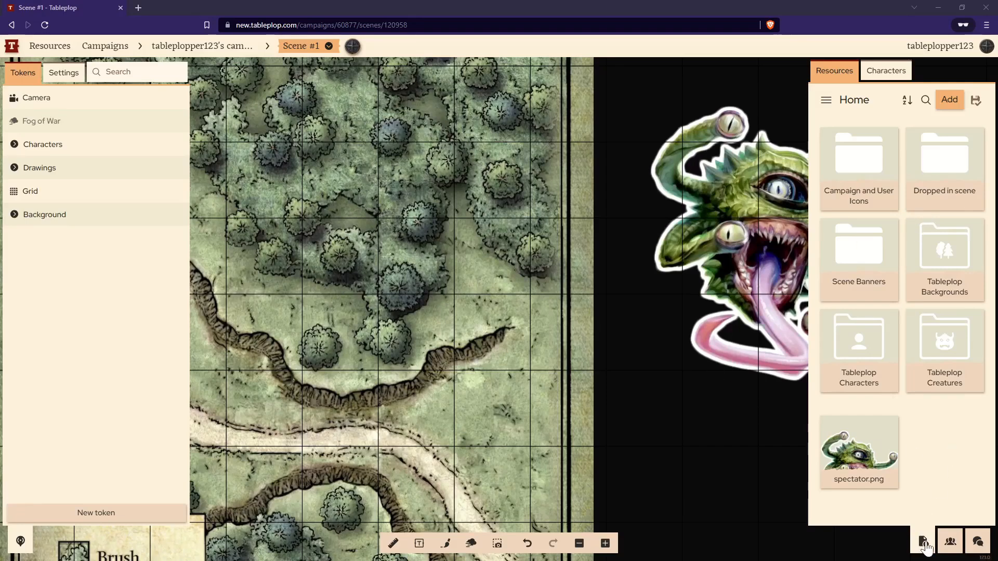
{"action": "mouse_move", "coordinate": [948, 470]}
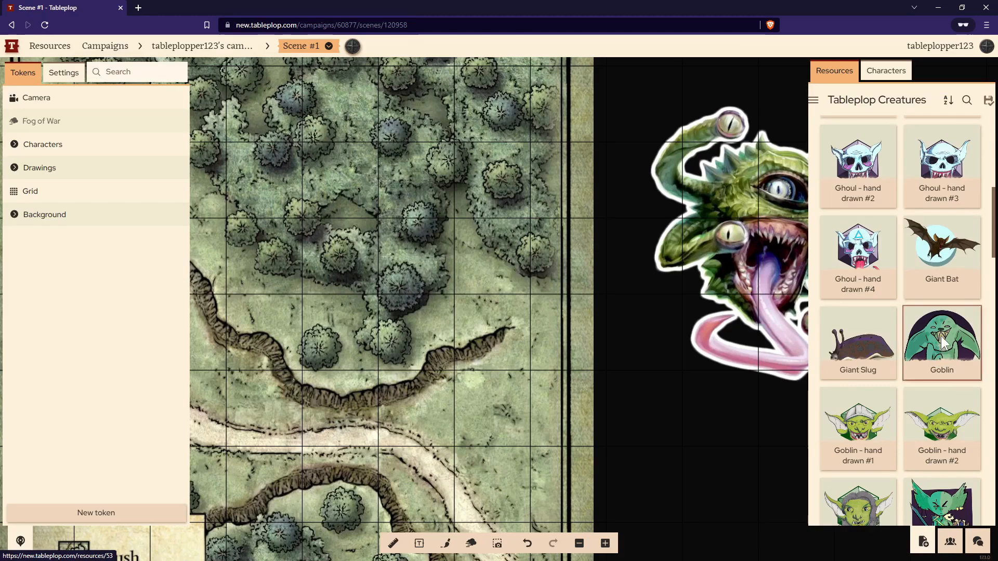
- Place a Goblin token from the creature library and duplicate it
{"action": "left_click", "coordinate": [941, 342]}
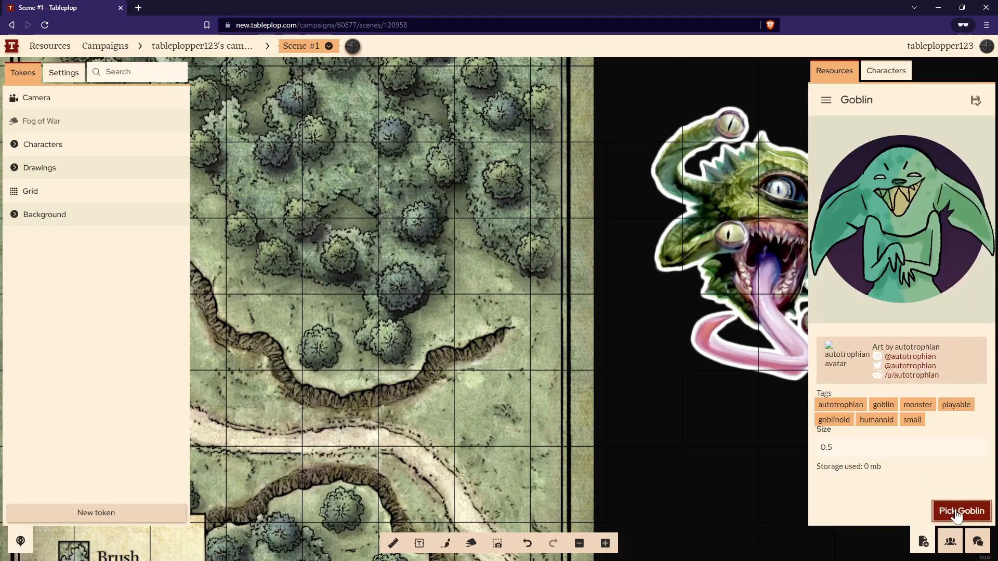
{"action": "left_click", "coordinate": [961, 511]}
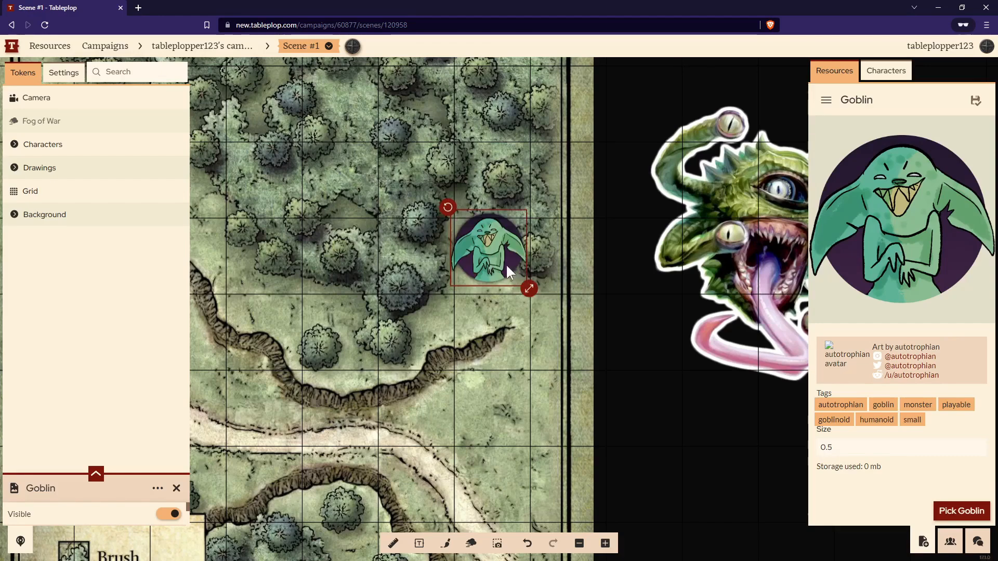
{"action": "right_click", "coordinate": [490, 248]}
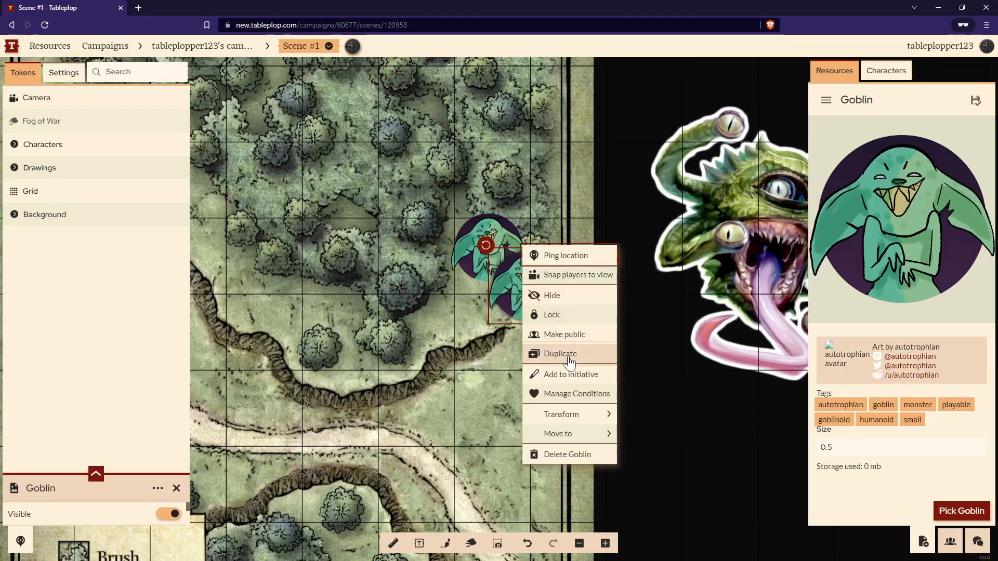
{"action": "left_click", "coordinate": [560, 353]}
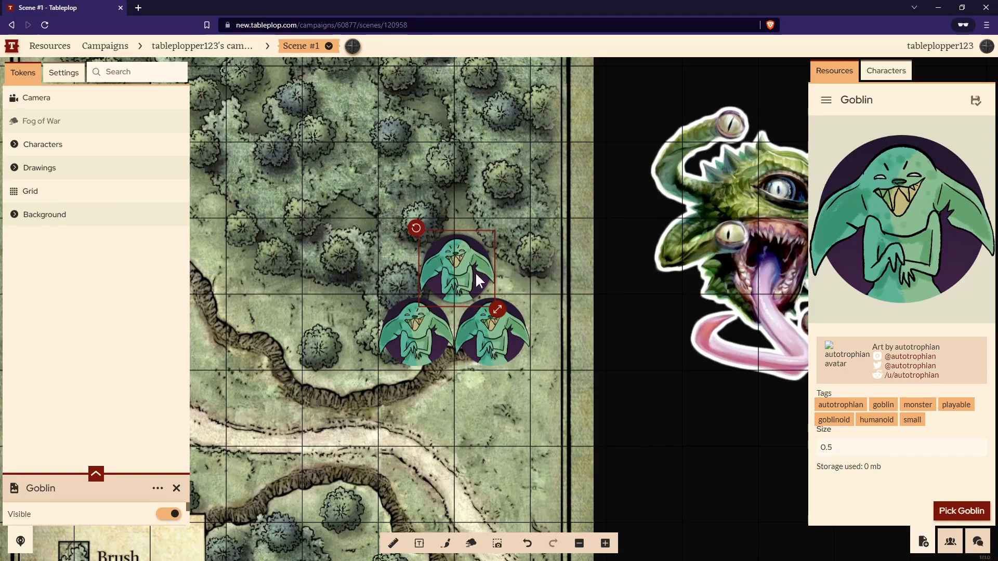
{"action": "mouse_move", "coordinate": [126, 479]}
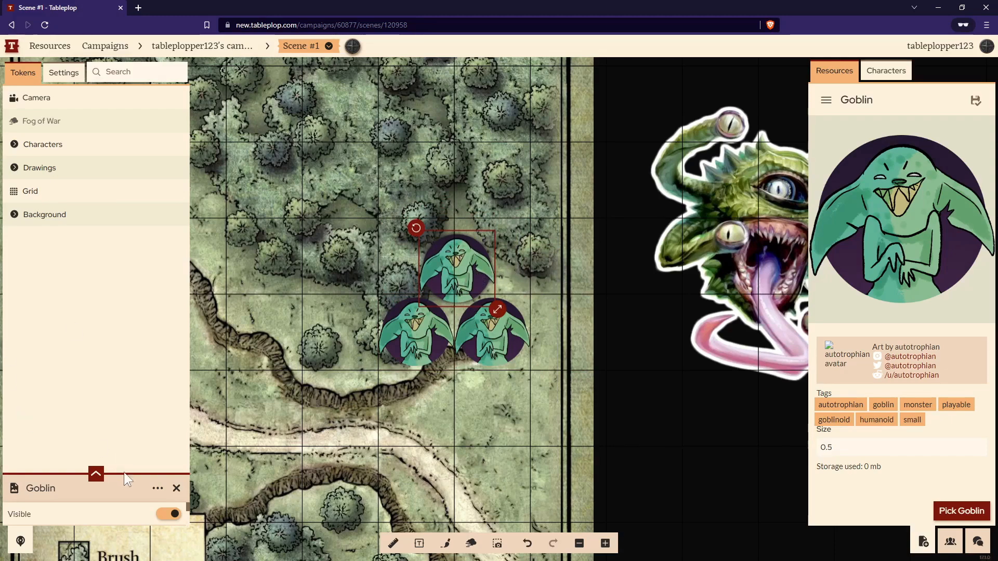
- Rename a goblin token by appending '(B)' to its name
{"action": "left_click", "coordinate": [83, 488]}
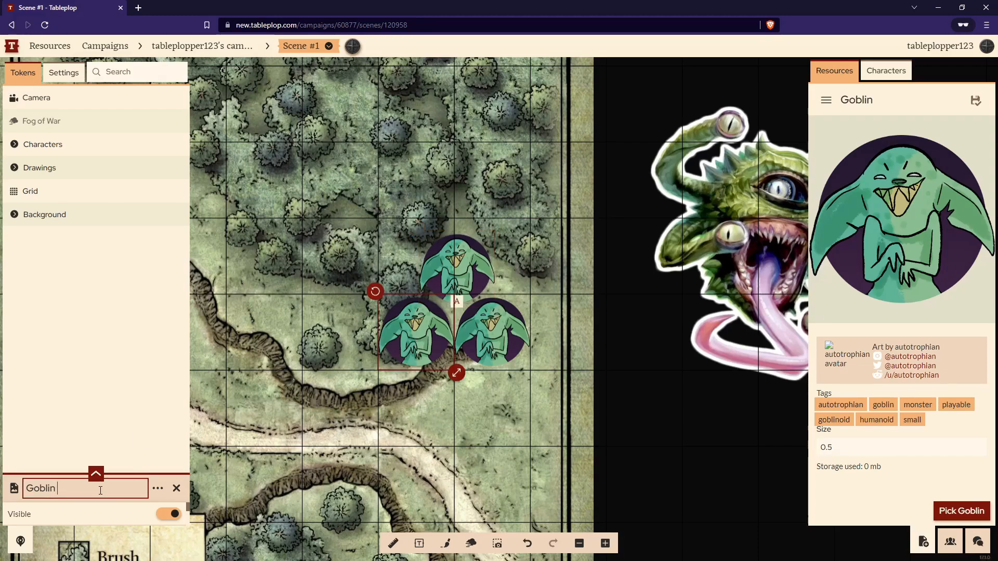
{"action": "type", "text": "(B)"}
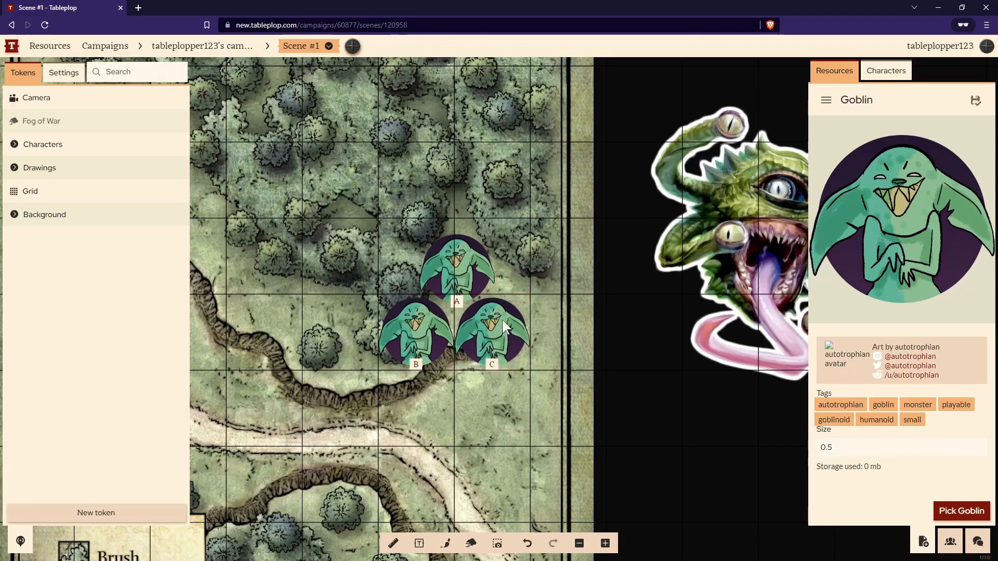
- Give goblin C the Dead condition and goblin A the Blinded condition
{"action": "left_click", "coordinate": [491, 330]}
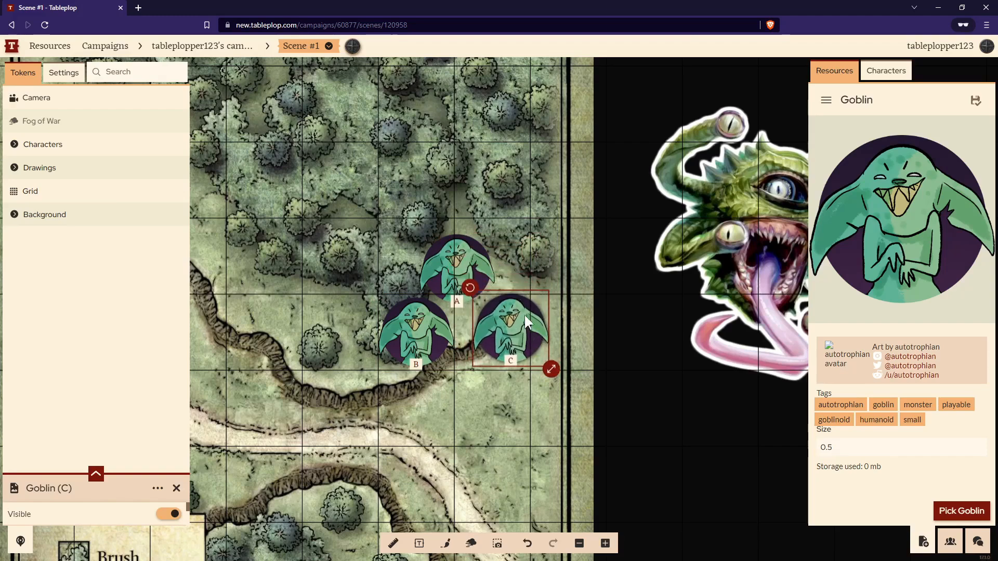
{"action": "right_click", "coordinate": [509, 325]}
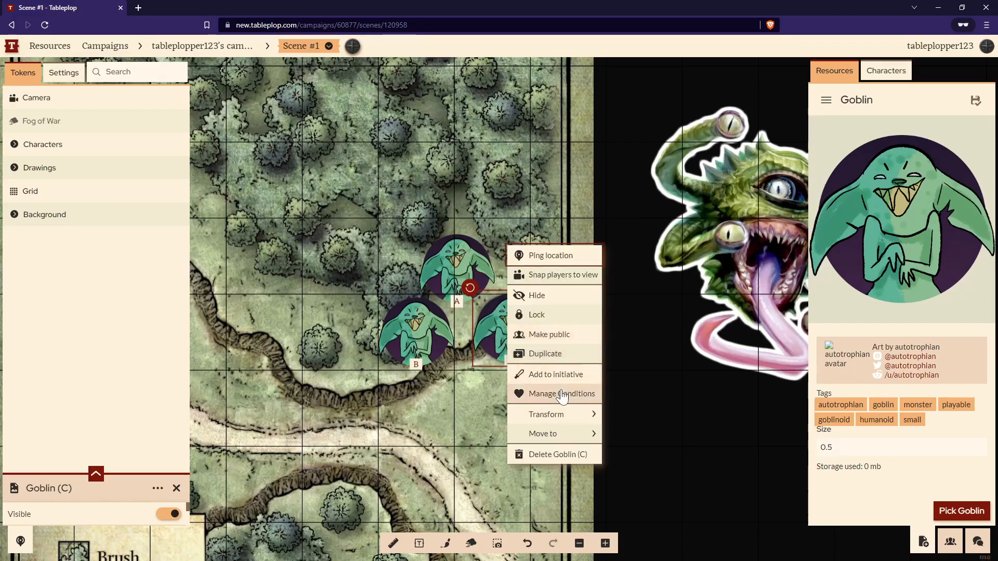
{"action": "left_click", "coordinate": [561, 393]}
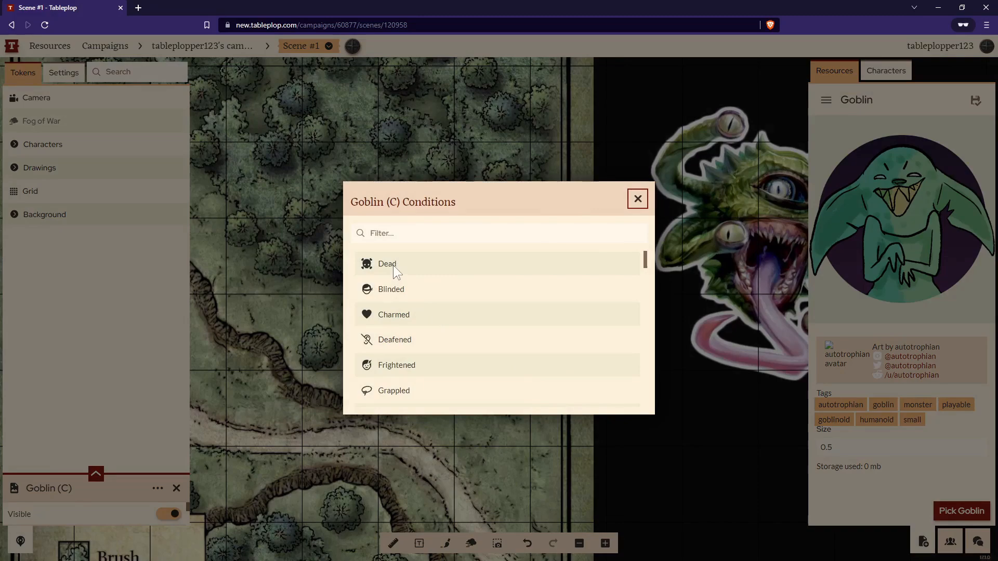
{"action": "left_click", "coordinate": [386, 263]}
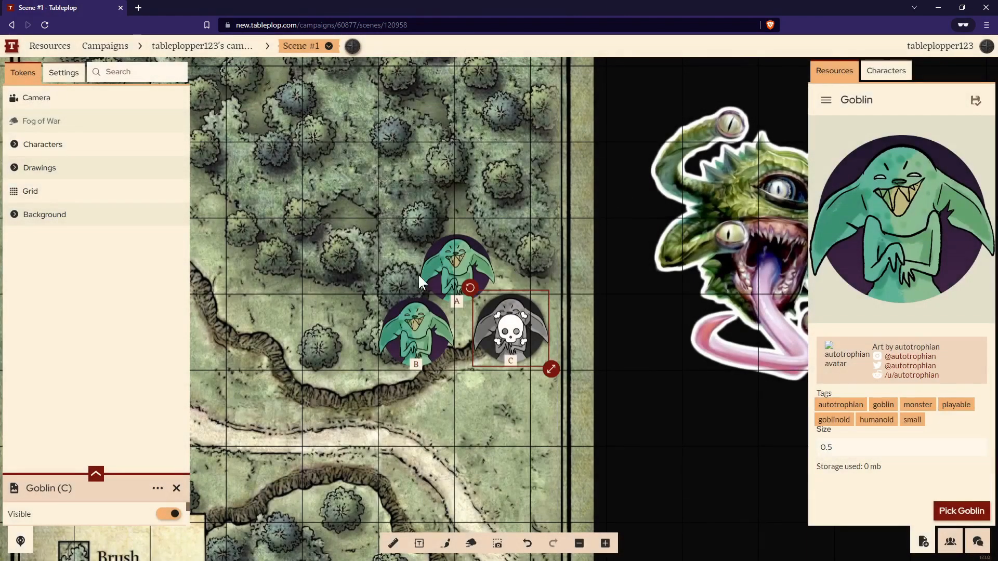
{"action": "right_click", "coordinate": [455, 273]}
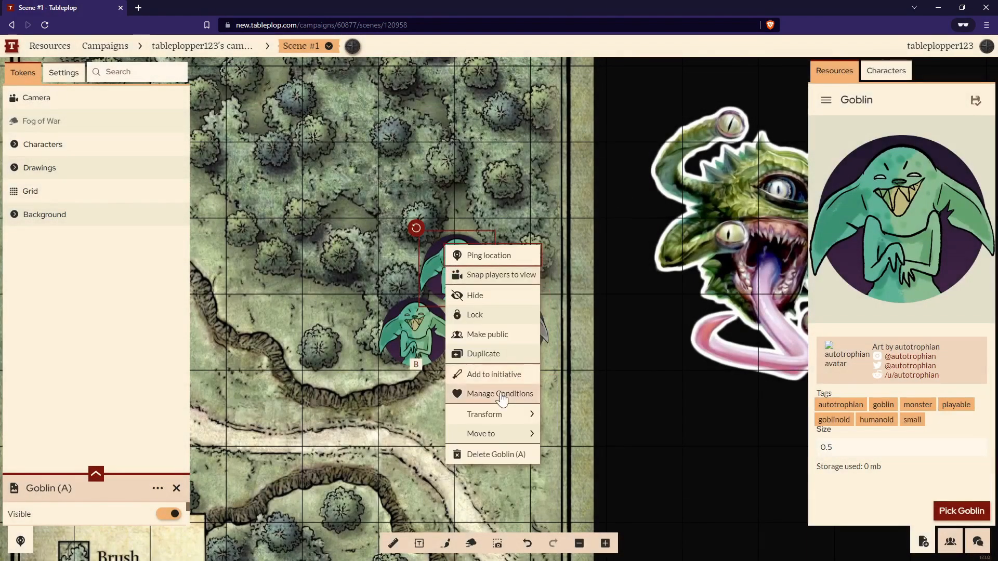
{"action": "left_click", "coordinate": [499, 393]}
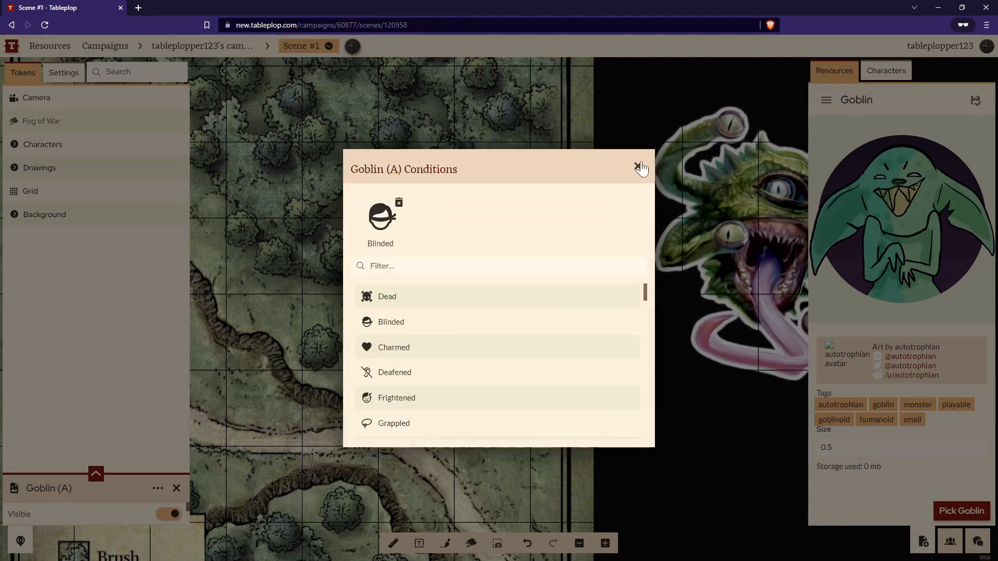
{"action": "left_click", "coordinate": [639, 166]}
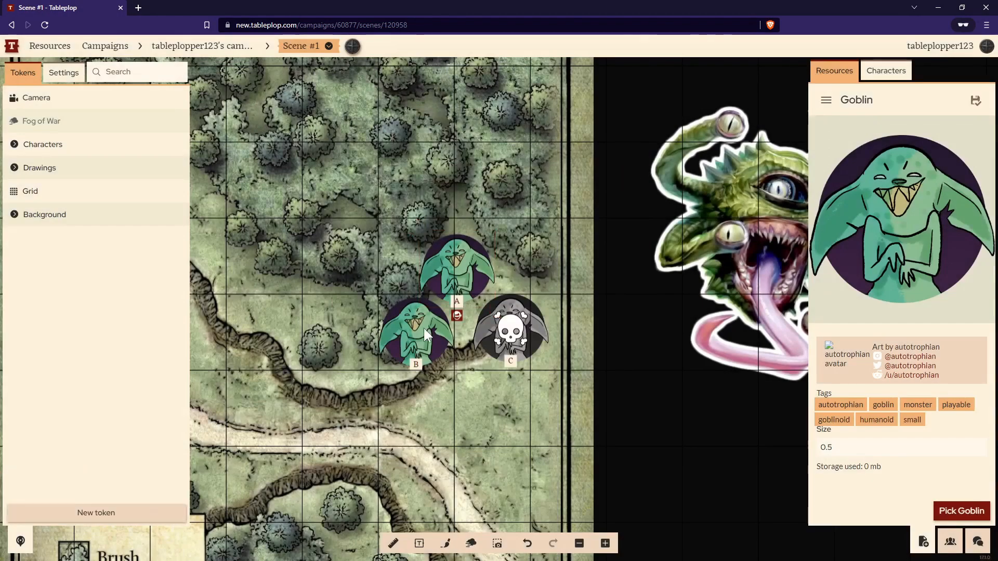
- Hide goblin B from the players, then make it visible again
{"action": "right_click", "coordinate": [416, 330]}
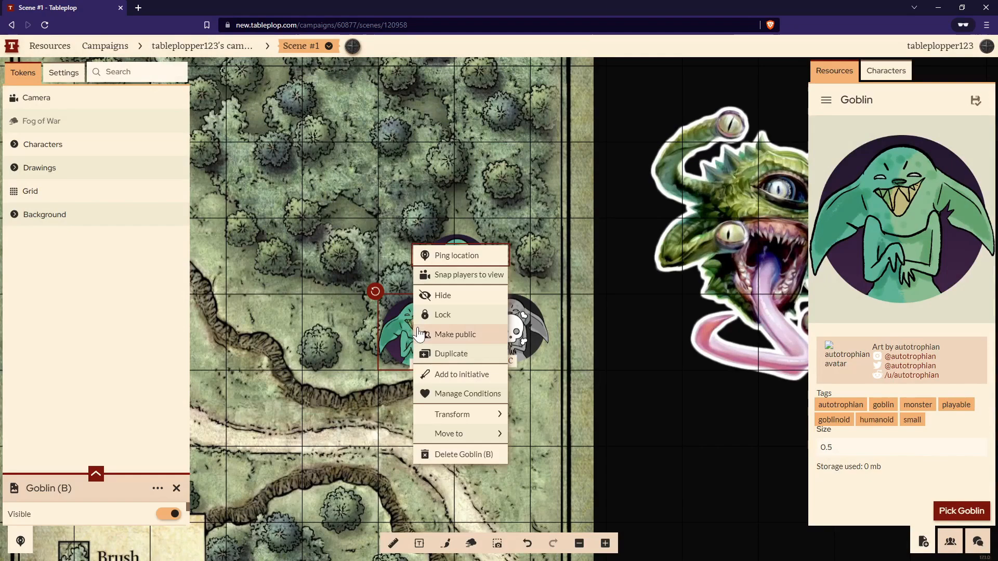
{"action": "left_click", "coordinate": [442, 294]}
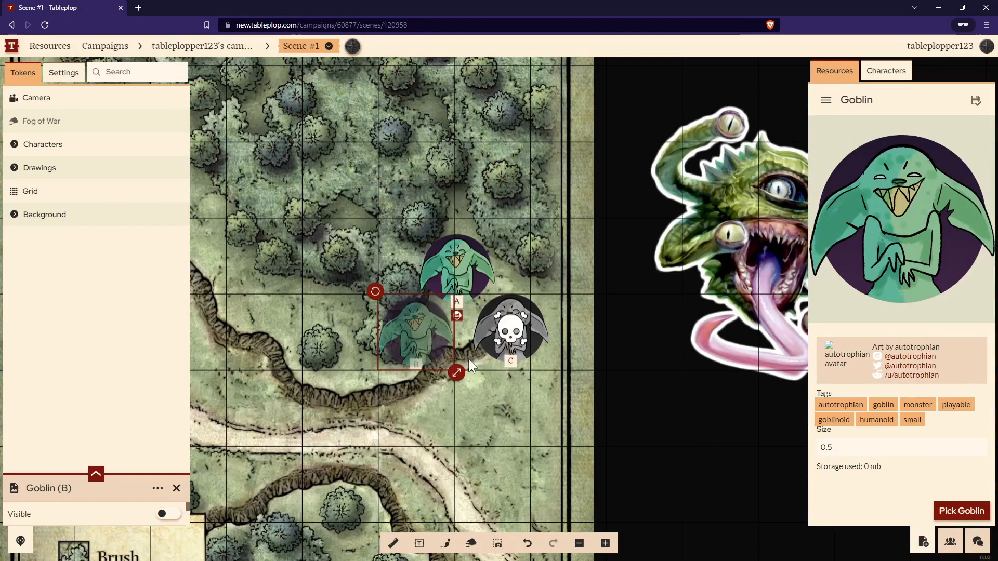
{"action": "mouse_move", "coordinate": [476, 378]}
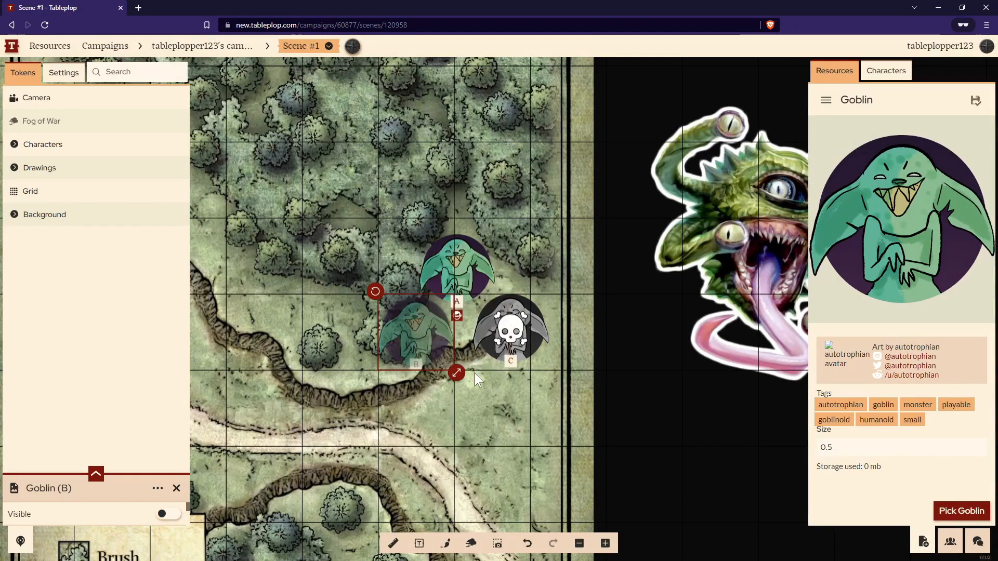
{"action": "mouse_move", "coordinate": [420, 328]}
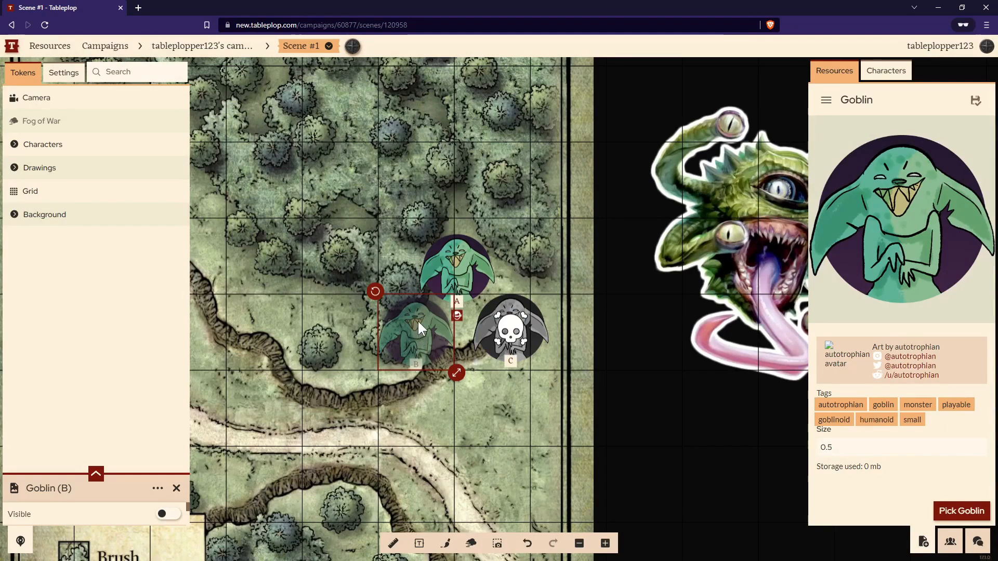
{"action": "right_click", "coordinate": [416, 327]}
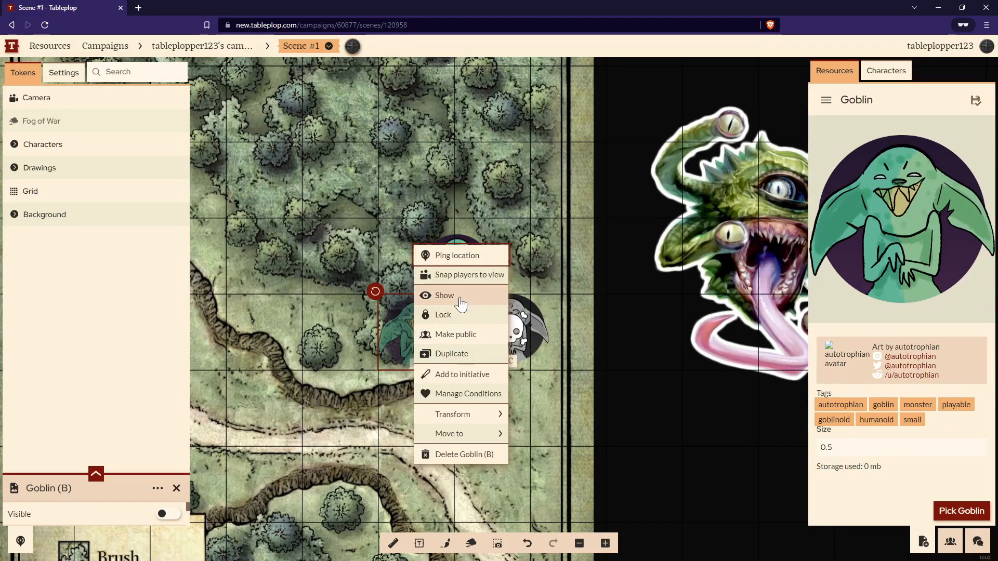
{"action": "left_click", "coordinate": [444, 295]}
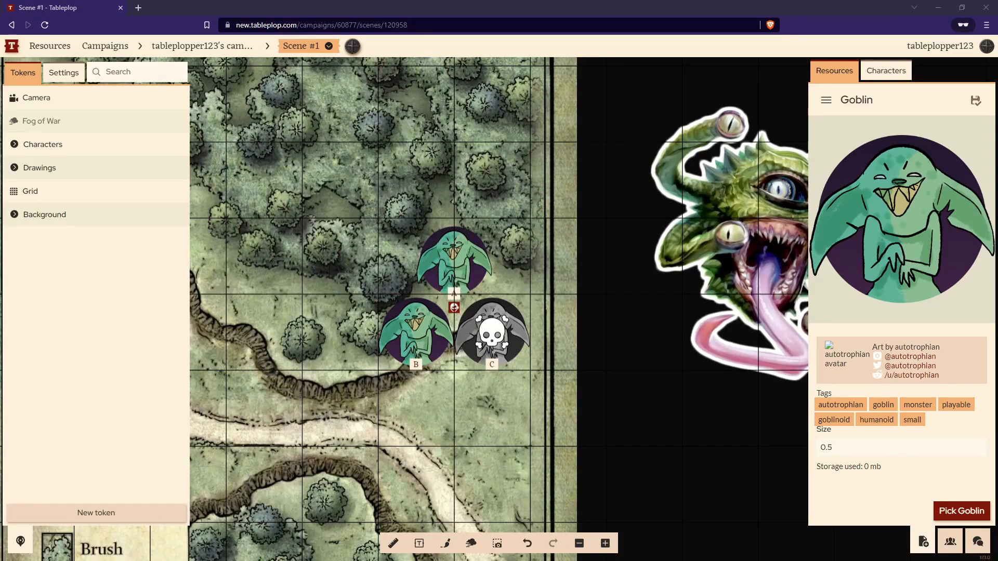
{"action": "mouse_move", "coordinate": [516, 349]}
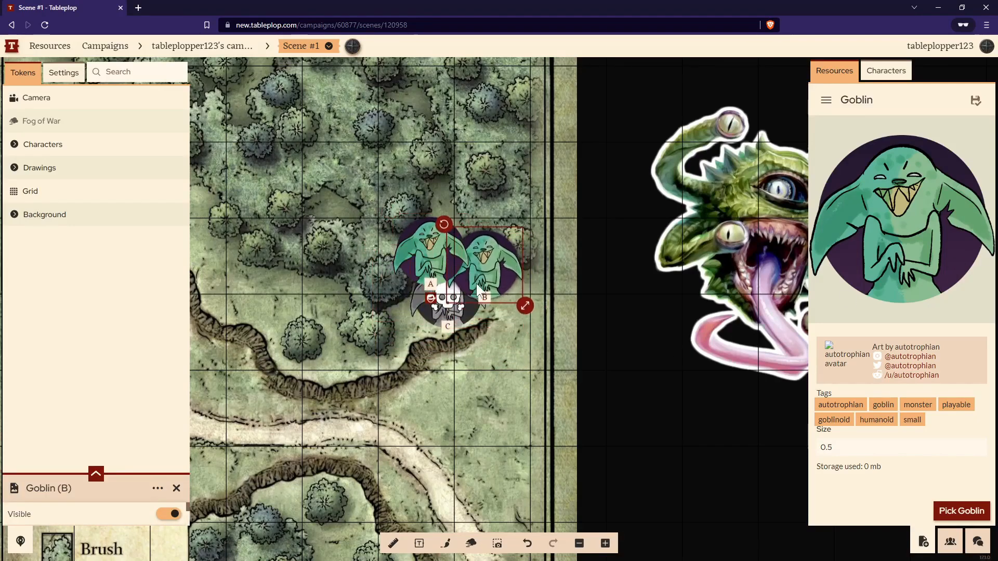
{"action": "mouse_move", "coordinate": [9, 221]}
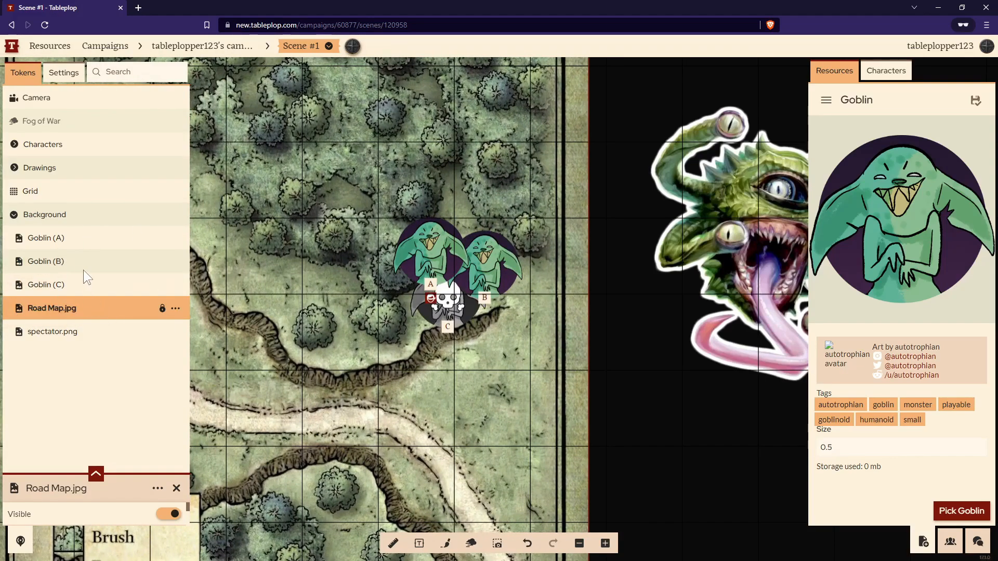
- Move Goblin (A) into the Characters layer and bring up goblin B's actions menu
{"action": "left_click", "coordinate": [177, 488]}
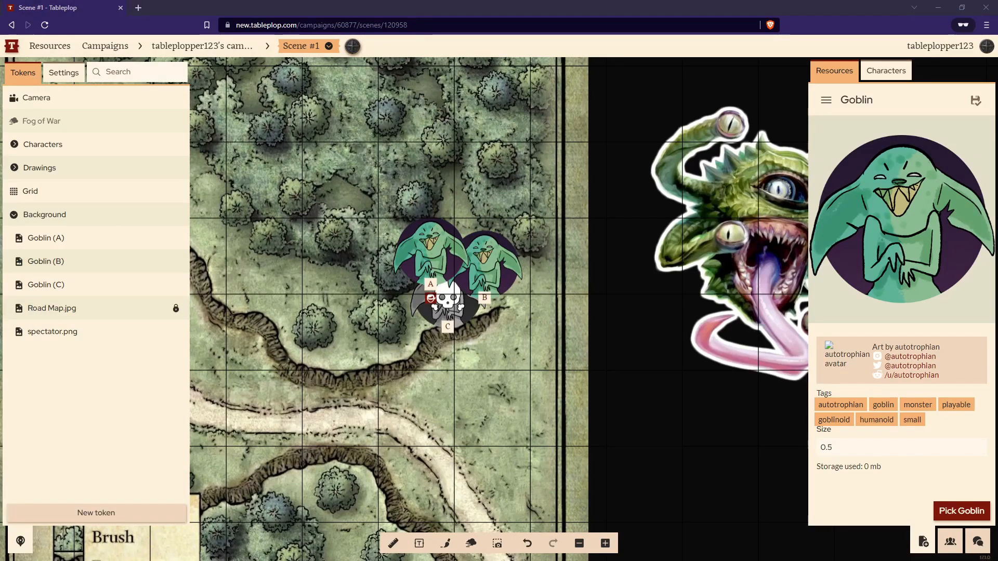
{"action": "mouse_move", "coordinate": [632, 265]}
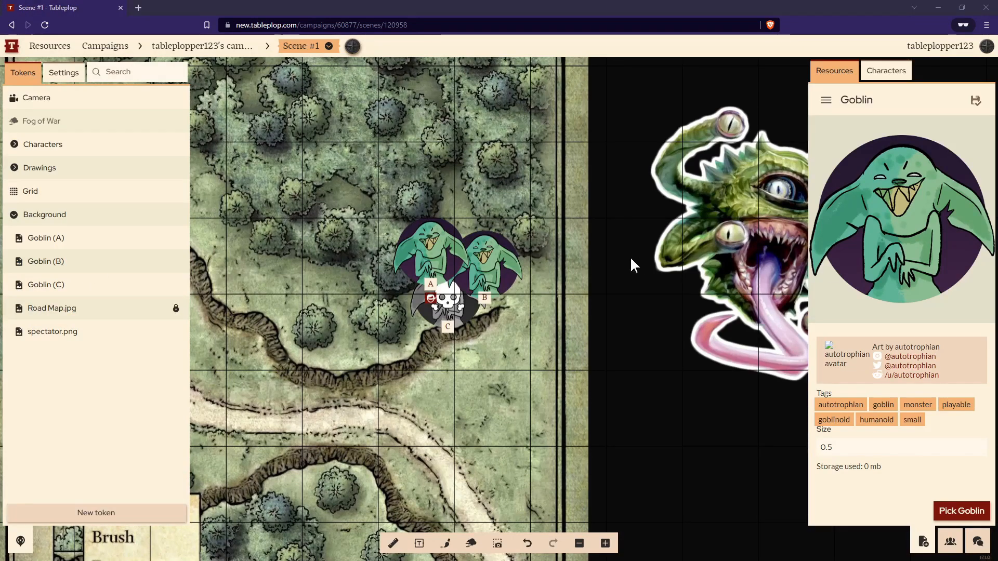
{"action": "mouse_move", "coordinate": [236, 272]}
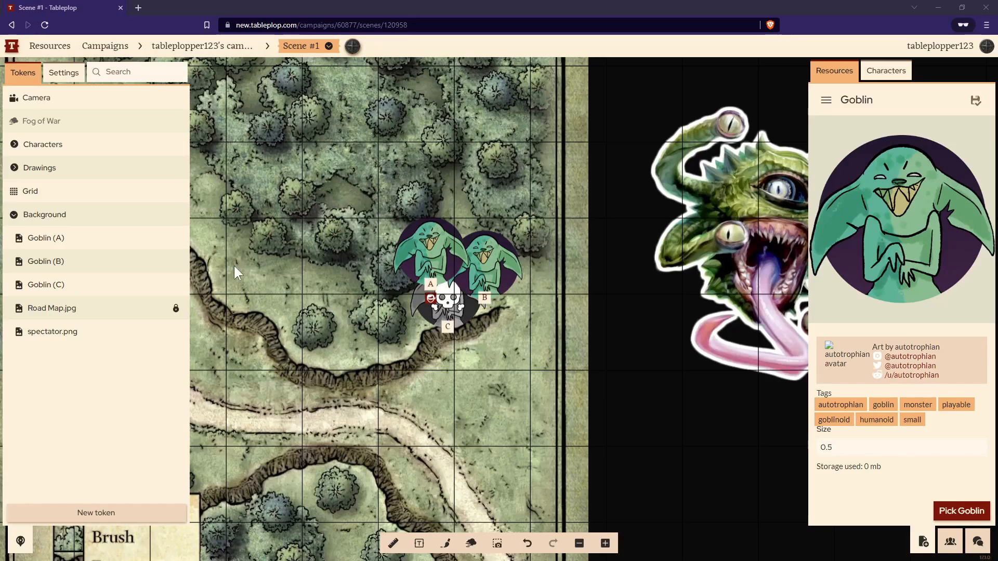
{"action": "mouse_move", "coordinate": [84, 153]}
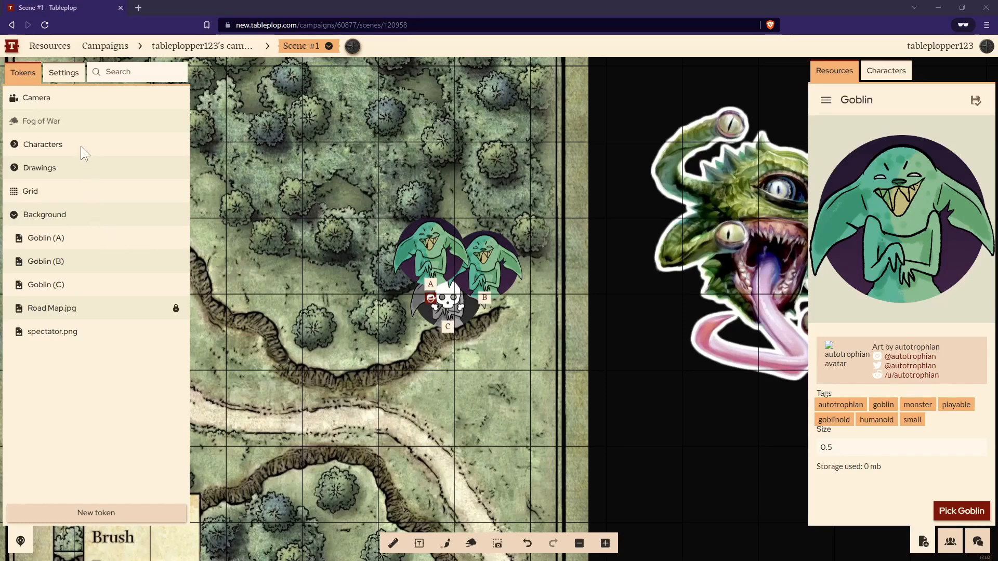
{"action": "mouse_move", "coordinate": [78, 154]}
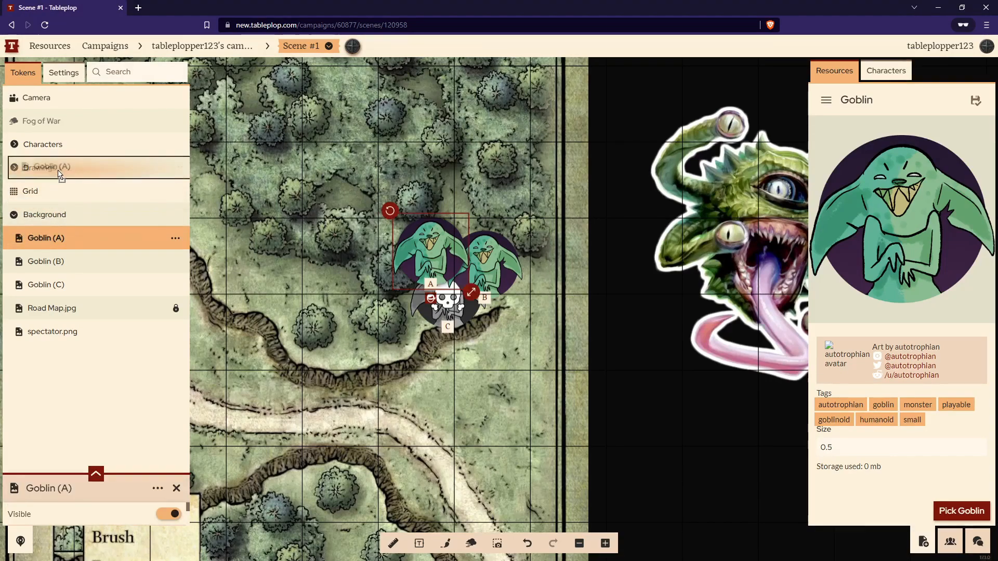
{"action": "left_click", "coordinate": [43, 143]}
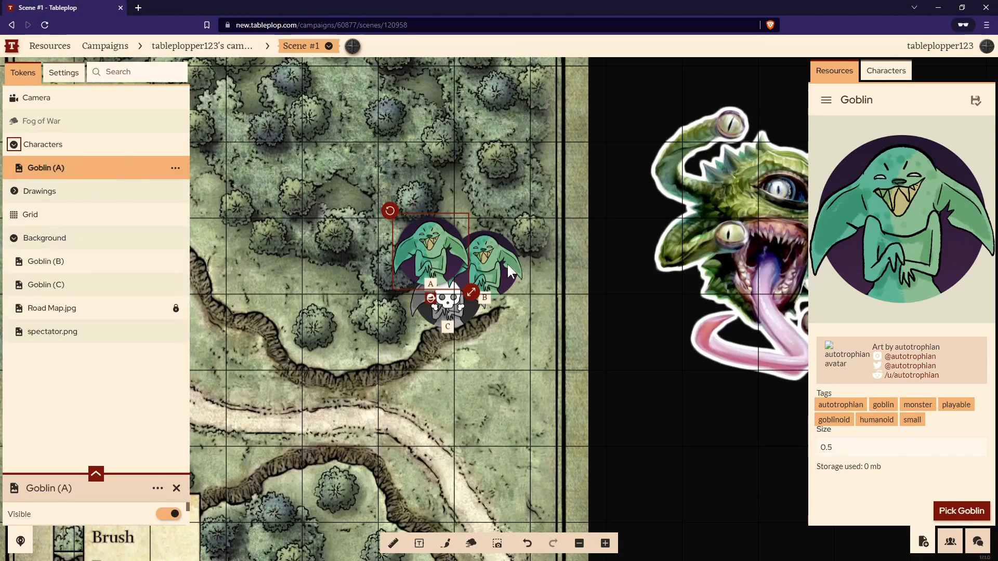
{"action": "right_click", "coordinate": [484, 261]}
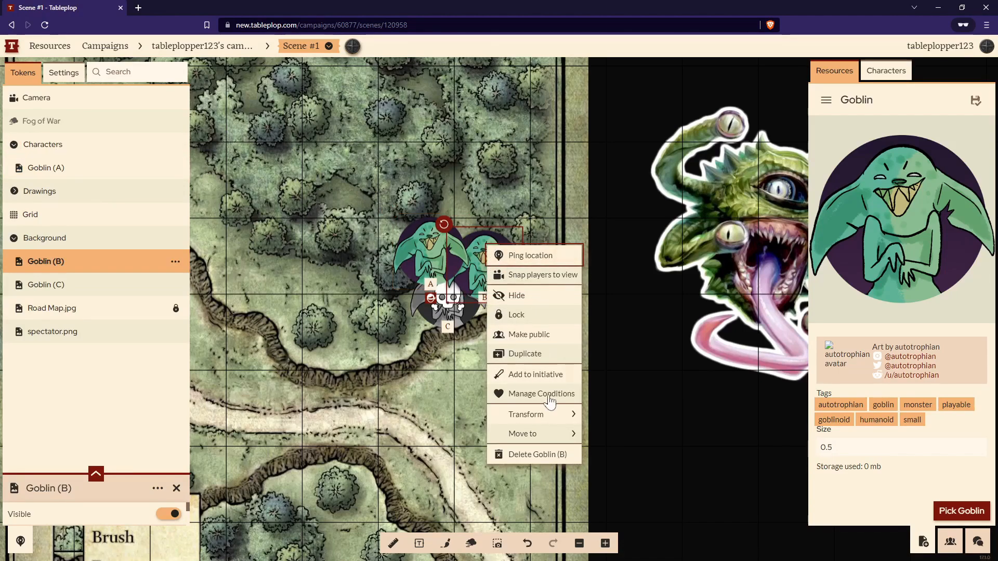
{"action": "mouse_move", "coordinate": [523, 433]}
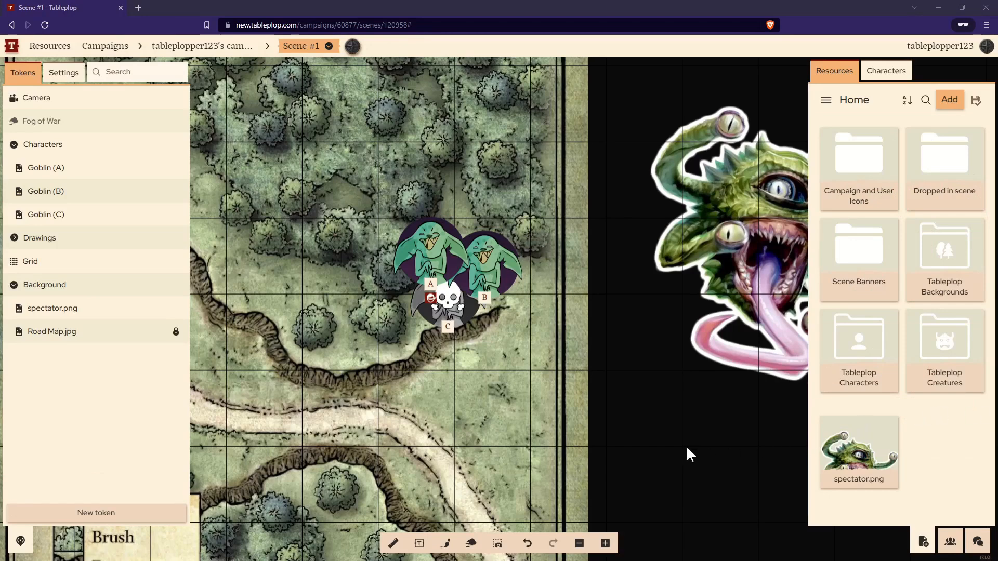
{"action": "mouse_move", "coordinate": [684, 411]}
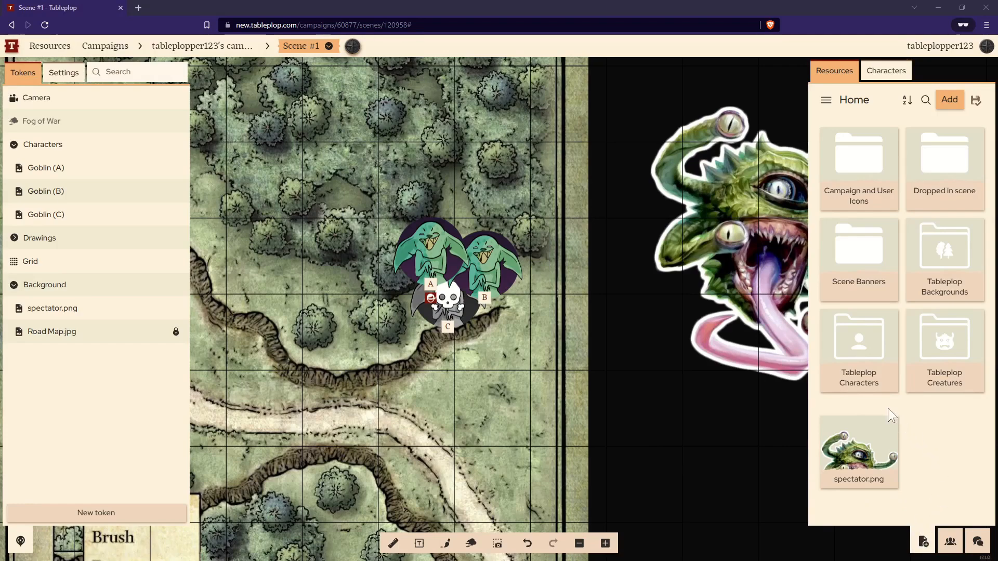
- Place a Human Fighter from Tableplop Characters on the map and convert it to a character
{"action": "left_click", "coordinate": [857, 336]}
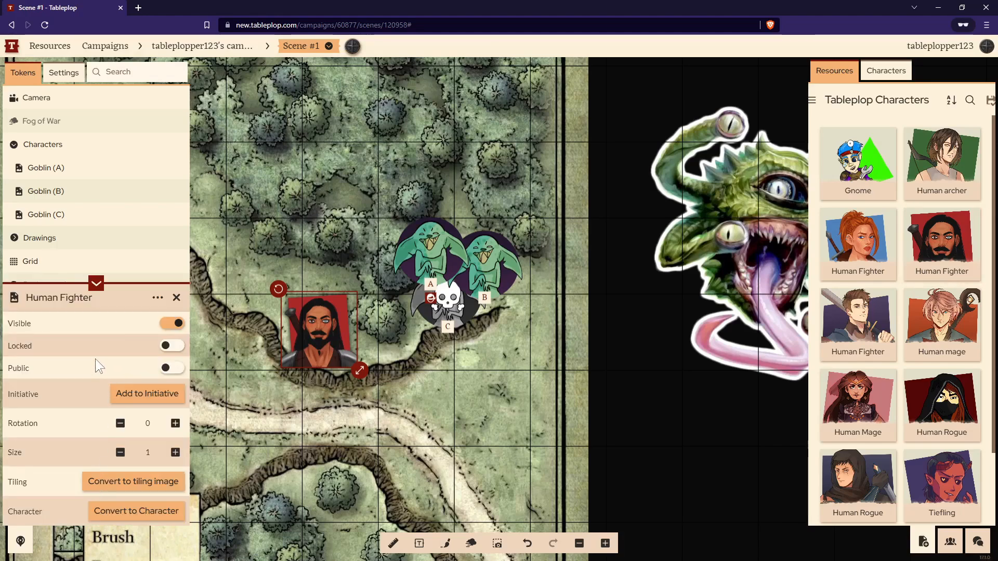
{"action": "mouse_move", "coordinate": [92, 506]}
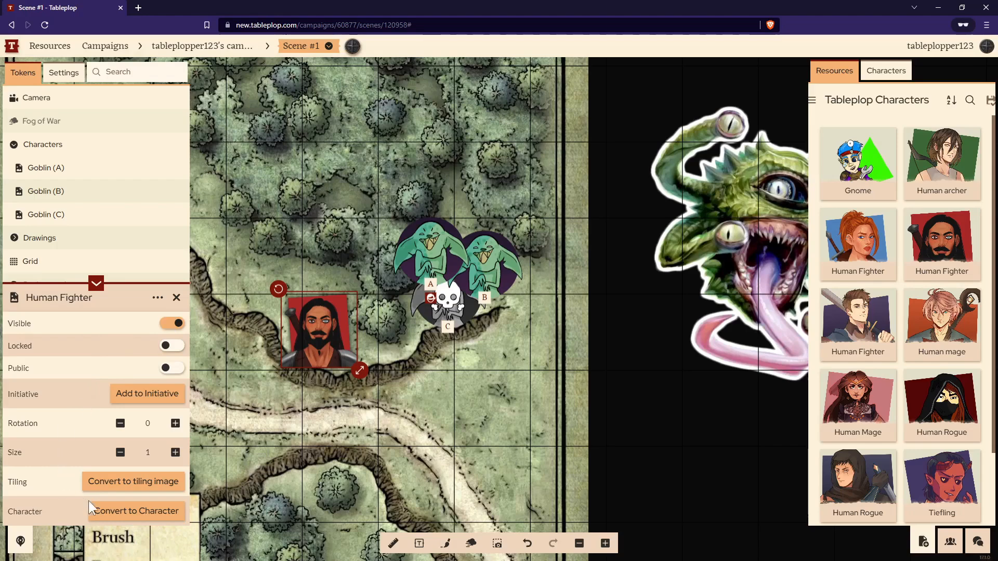
{"action": "left_click", "coordinate": [134, 510]}
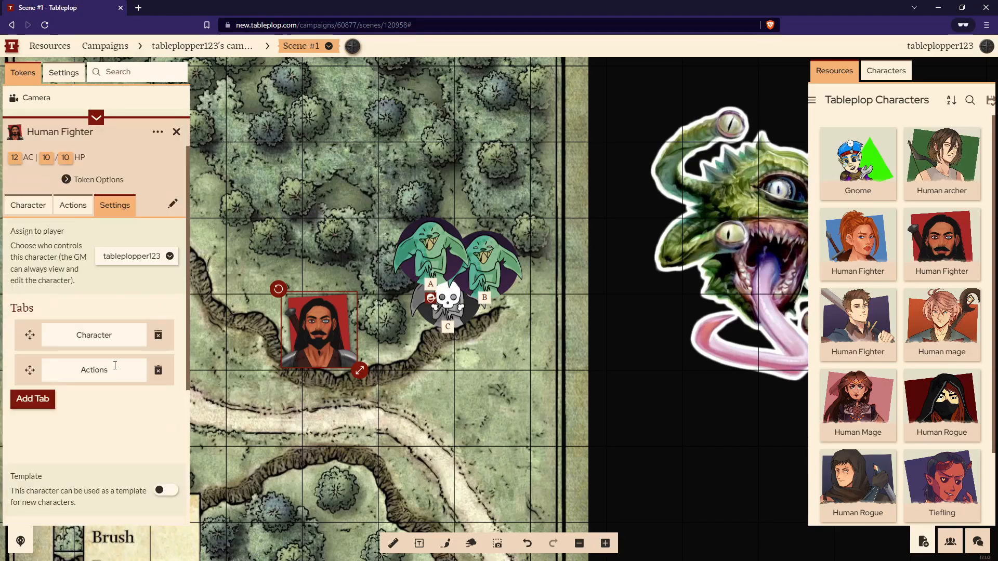
{"action": "mouse_move", "coordinate": [141, 279]}
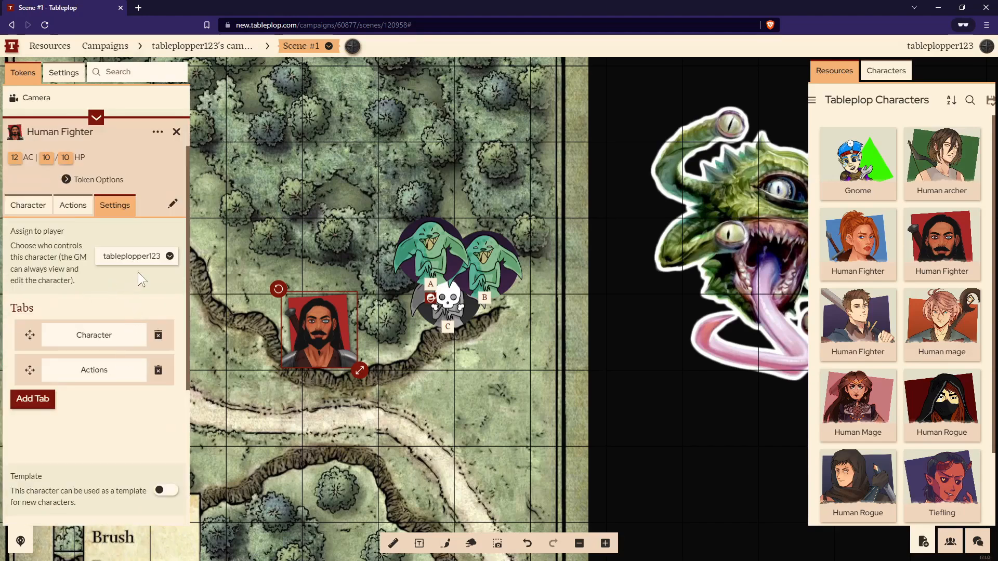
- Assign the Human Fighter to your own account in the Assign to player dropdown
{"action": "left_click", "coordinate": [135, 255]}
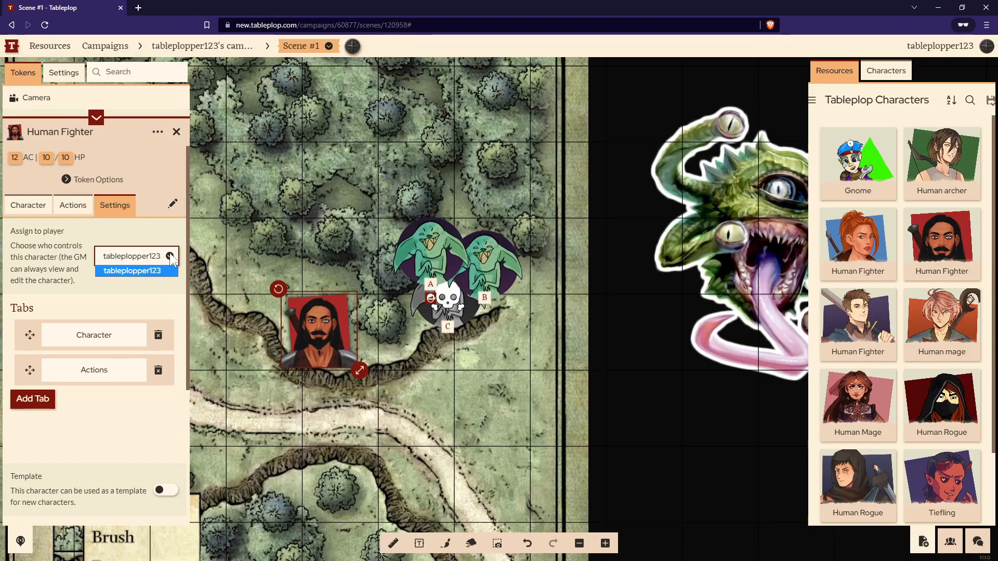
{"action": "left_click", "coordinate": [132, 270]}
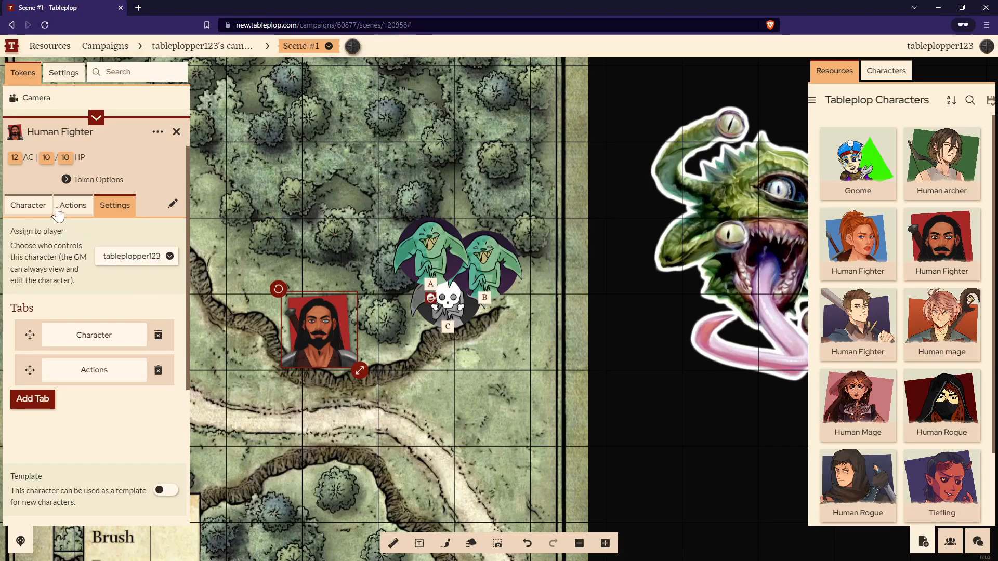
- Roll the fighter's Strength, Dexterity and Constitution checks and greataxe, shortsword and rapier attacks
{"action": "left_click", "coordinate": [27, 204]}
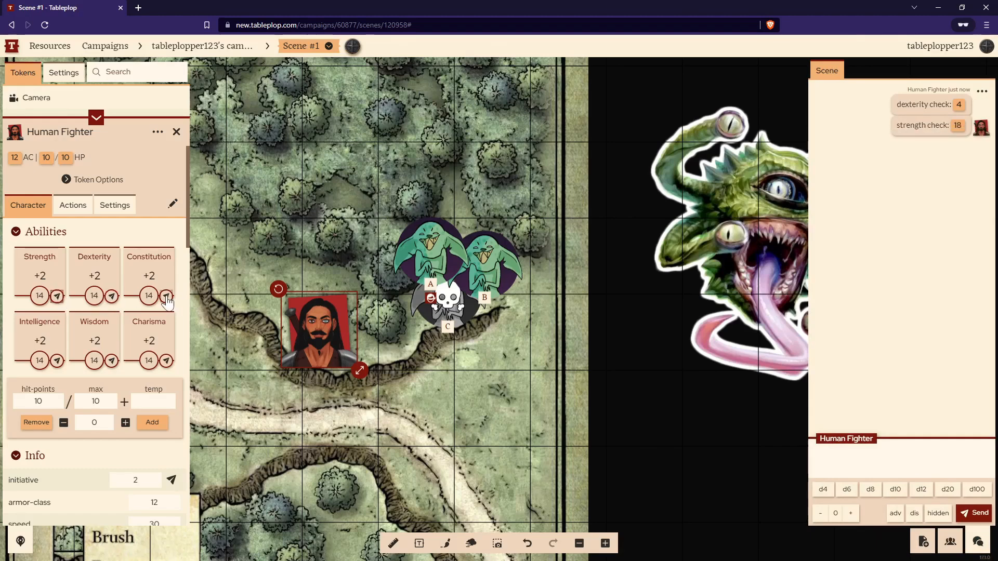
{"action": "left_click", "coordinate": [166, 296]}
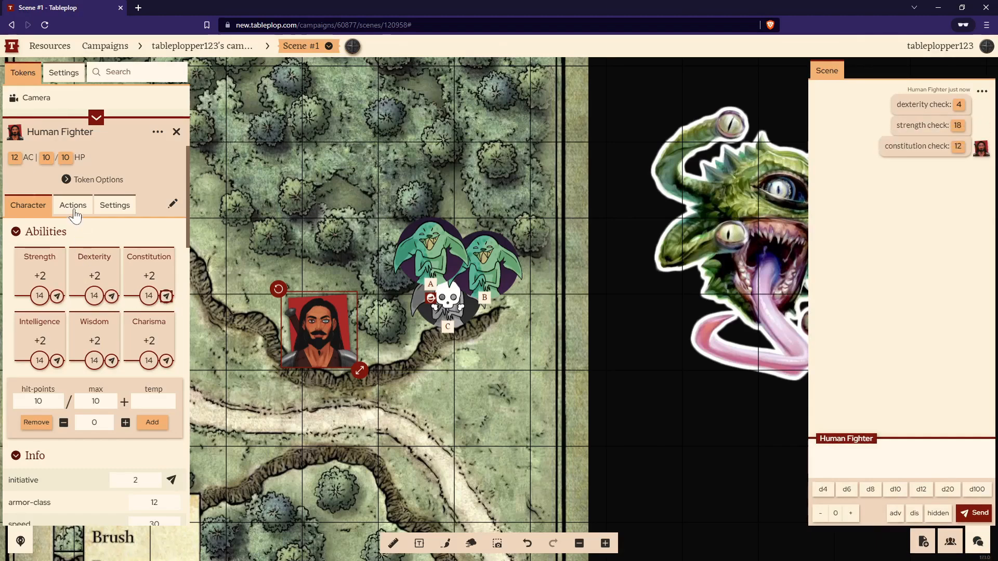
{"action": "left_click", "coordinate": [73, 205]}
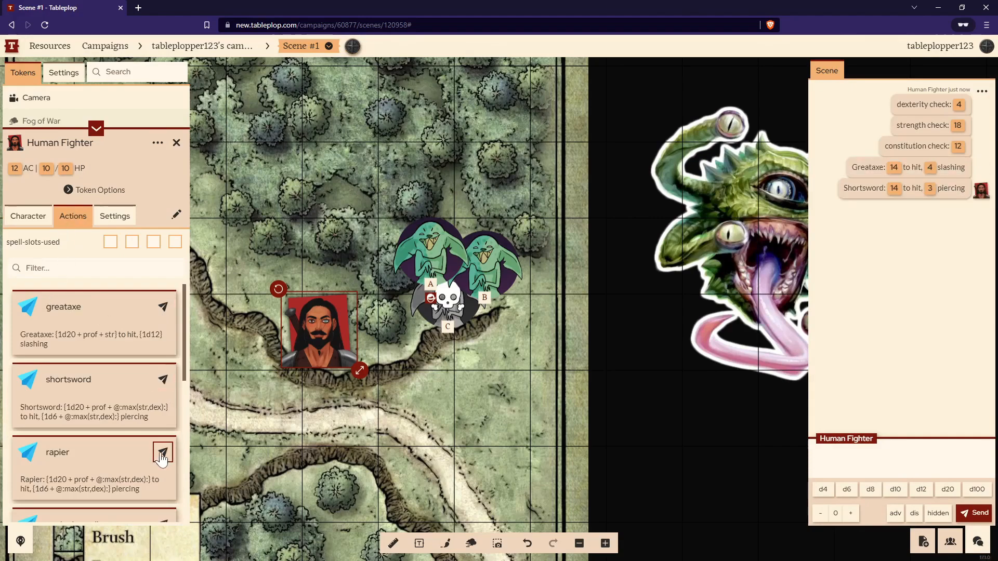
{"action": "left_click", "coordinate": [162, 452]}
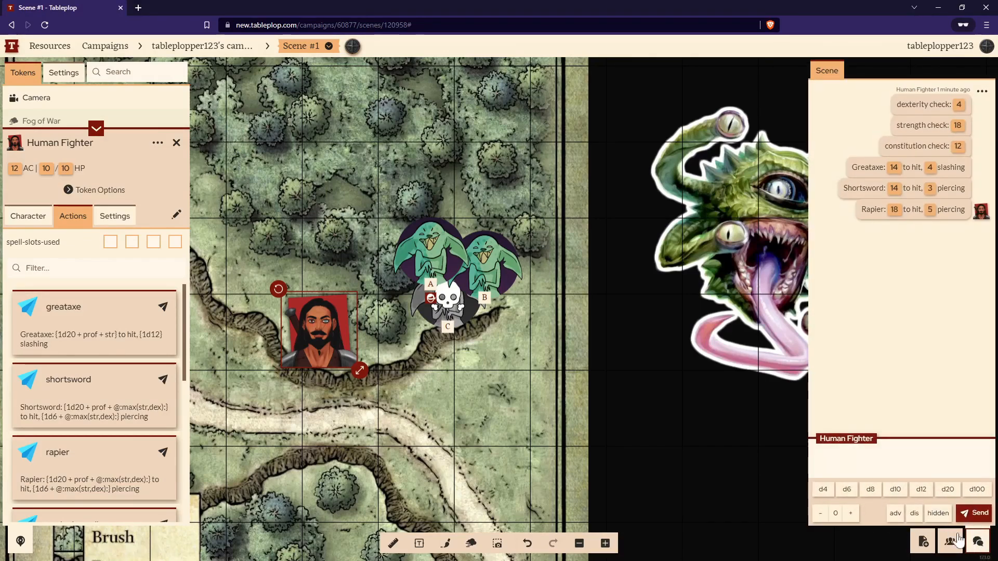
- Roll a modified d20 for 23, then a plain d20 for 15 in the chat
{"action": "left_click", "coordinate": [947, 487]}
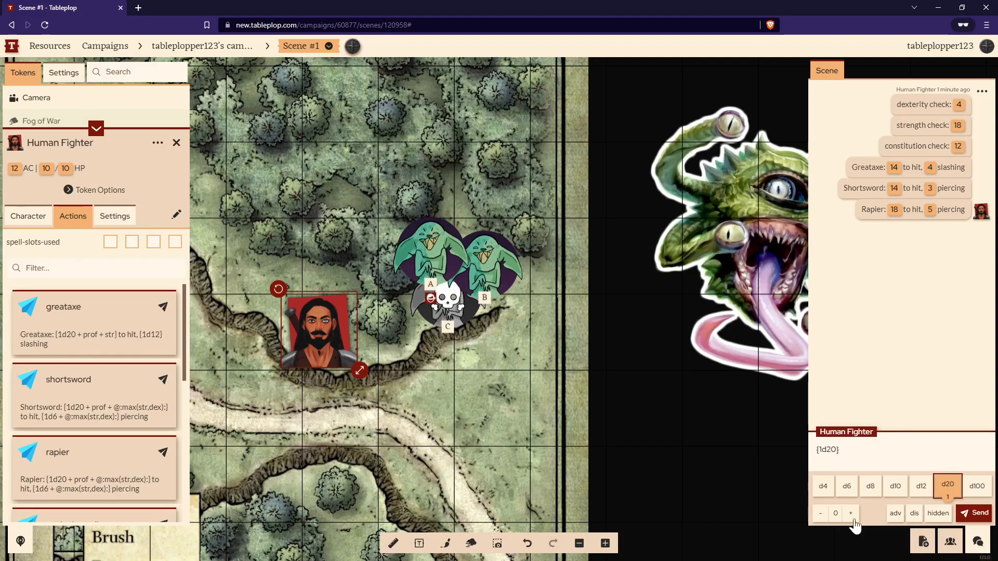
{"action": "left_click", "coordinate": [850, 512]}
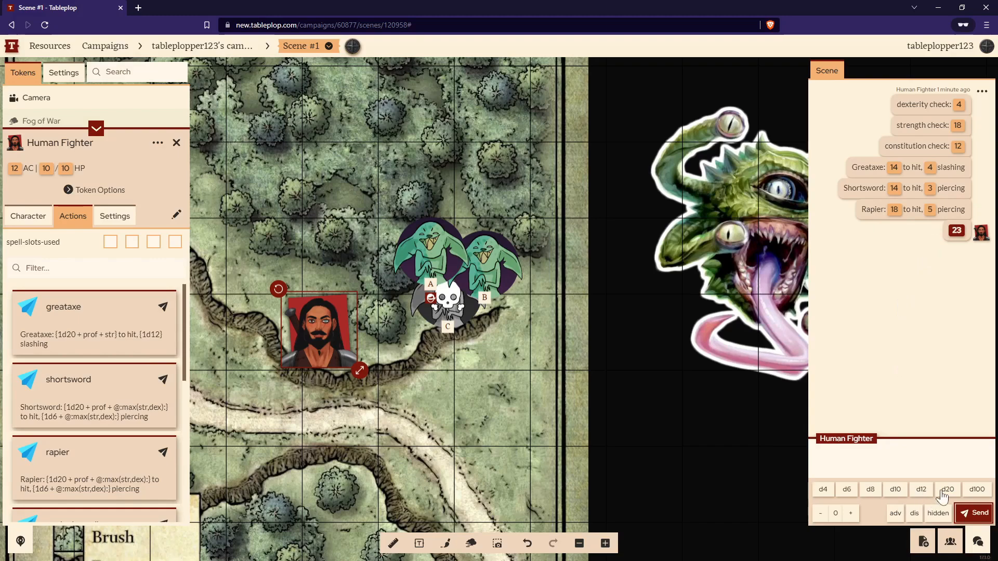
{"action": "left_click", "coordinate": [947, 488]}
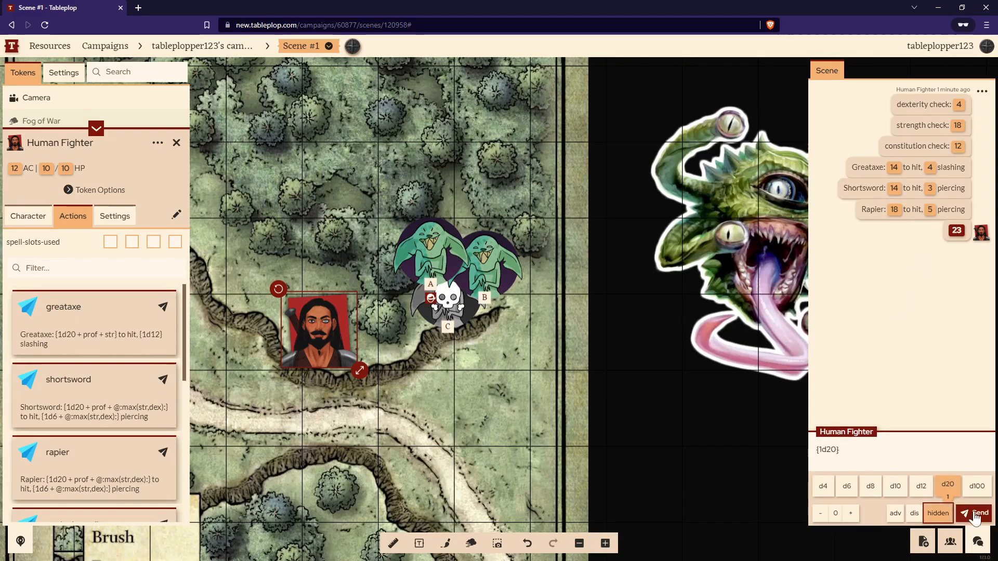
{"action": "left_click", "coordinate": [977, 512]}
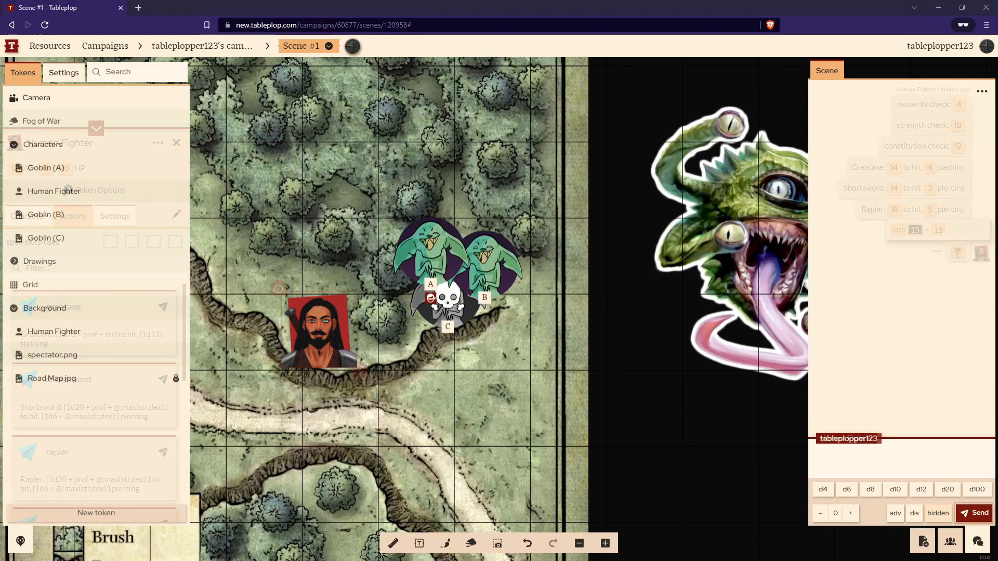
- Add Goblin (A) to the initiative order with a roll of 16
{"action": "left_click", "coordinate": [176, 142]}
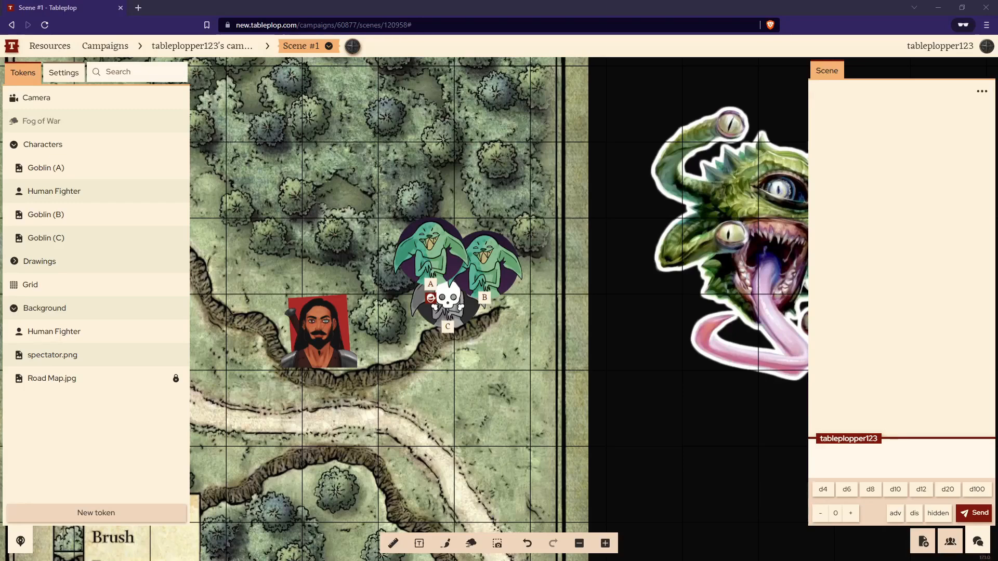
{"action": "mouse_move", "coordinate": [948, 541]}
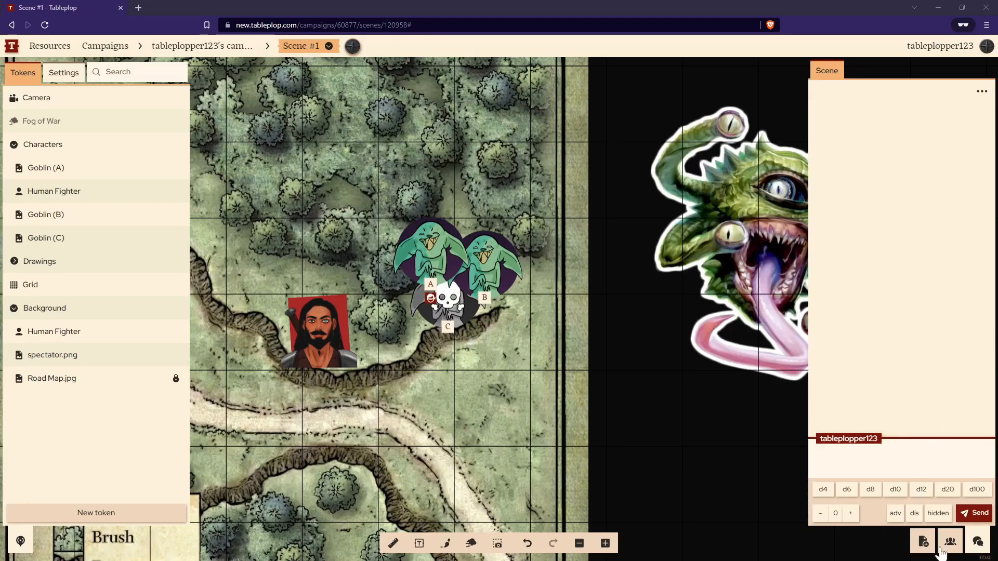
{"action": "mouse_move", "coordinate": [953, 551]}
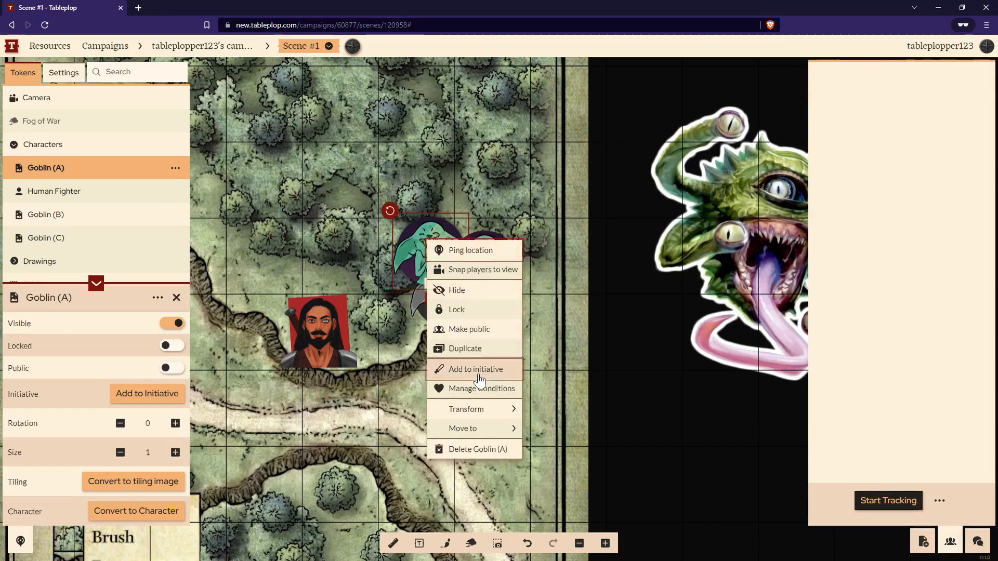
{"action": "left_click", "coordinate": [474, 369]}
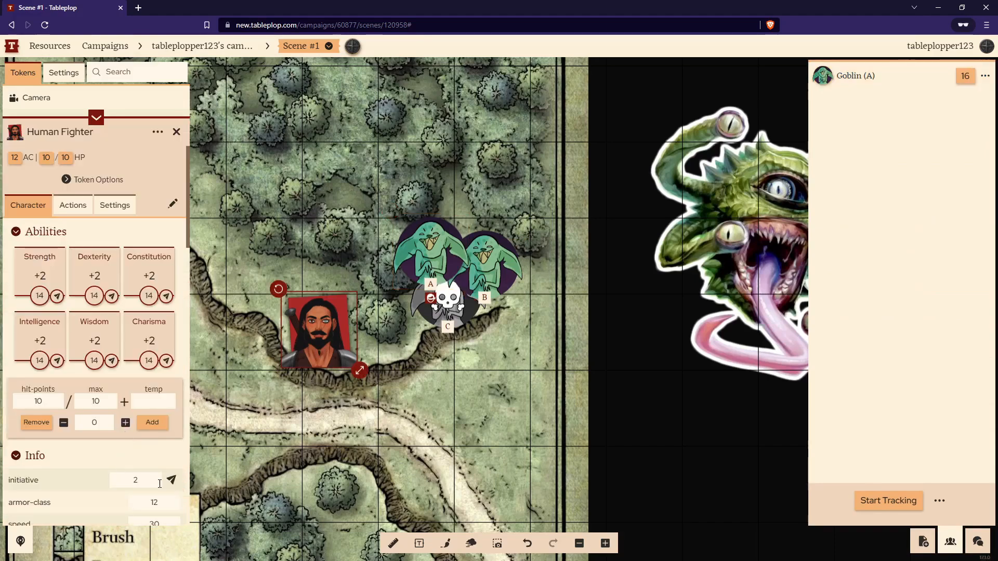
- Add the Human Fighter to initiative at 12, start tracking and advance two turns
{"action": "left_click", "coordinate": [170, 480]}
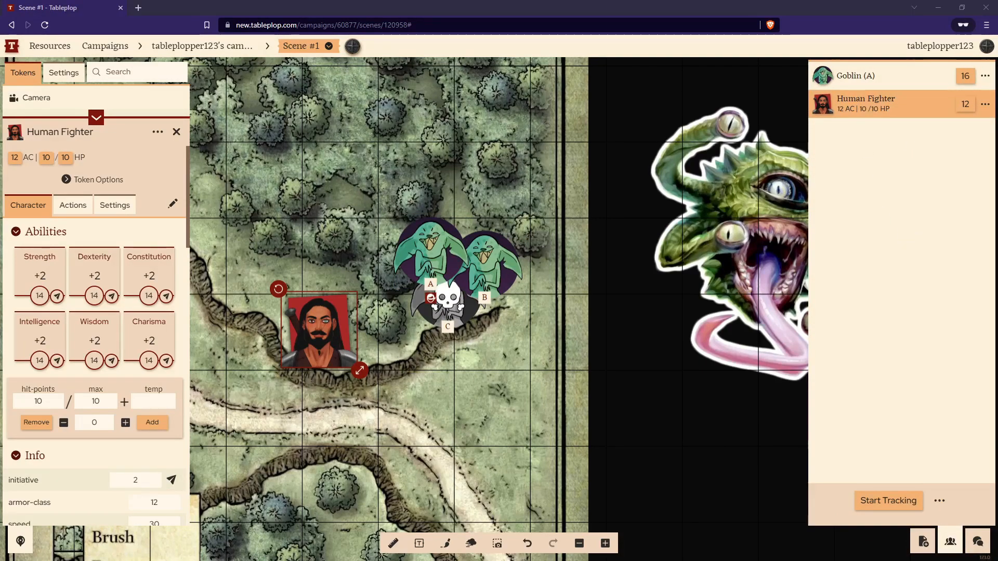
{"action": "mouse_move", "coordinate": [868, 218]}
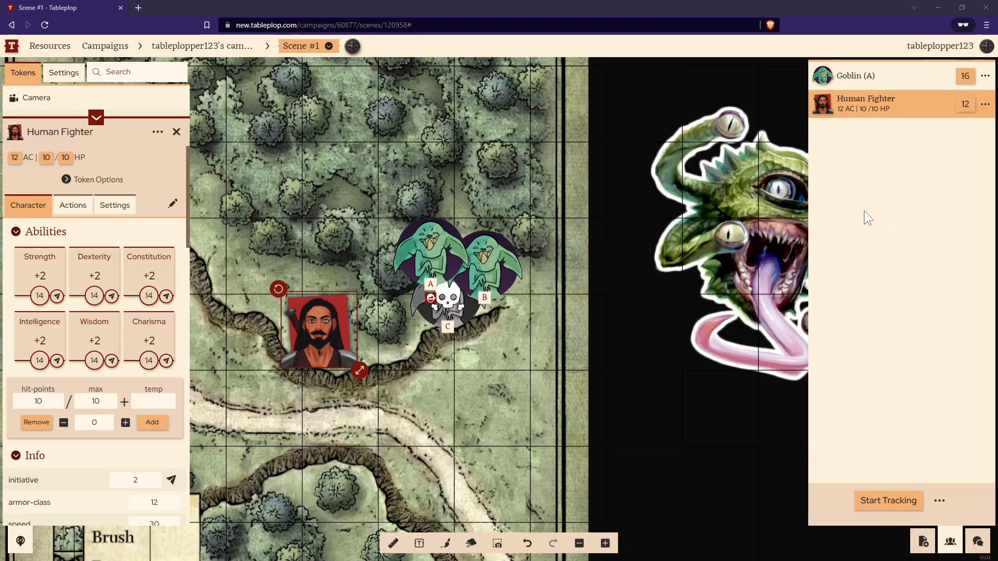
{"action": "mouse_move", "coordinate": [874, 244]}
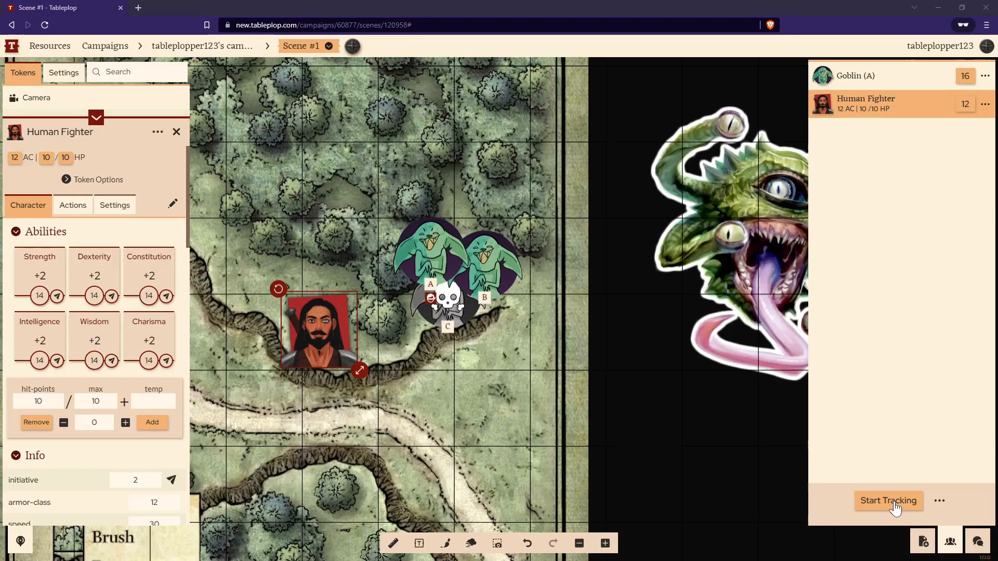
{"action": "left_click", "coordinate": [887, 501]}
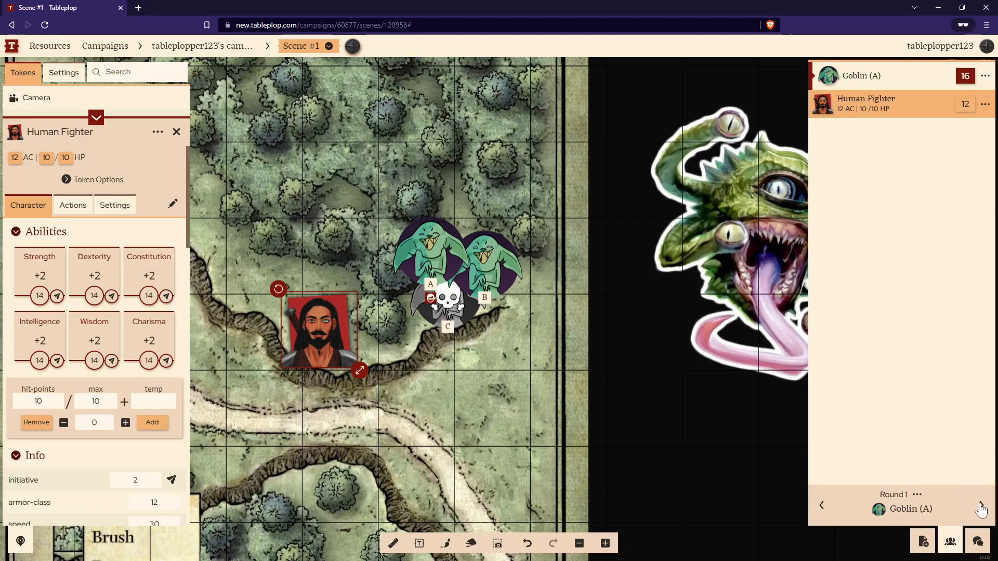
{"action": "left_click", "coordinate": [982, 505]}
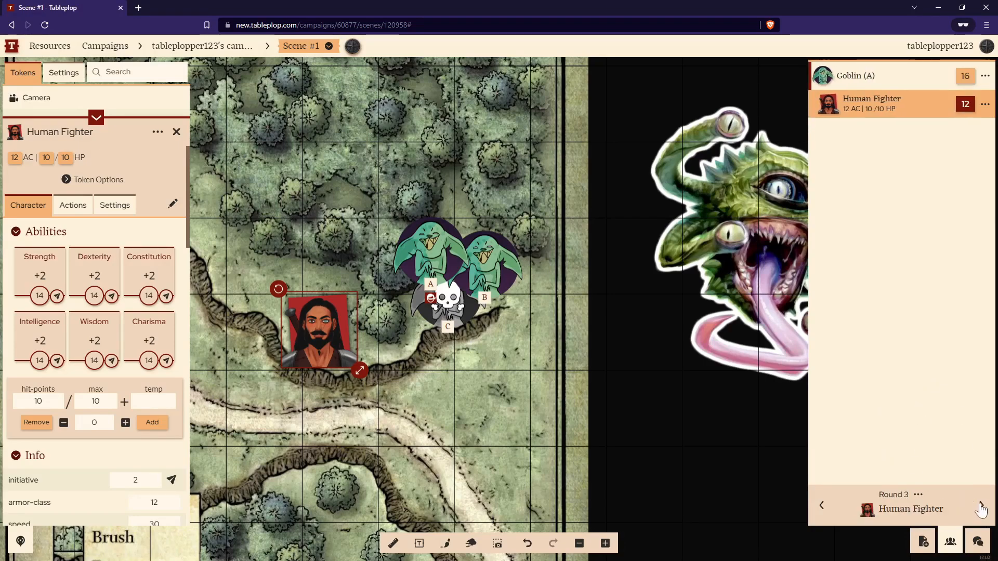
{"action": "left_click", "coordinate": [980, 506]}
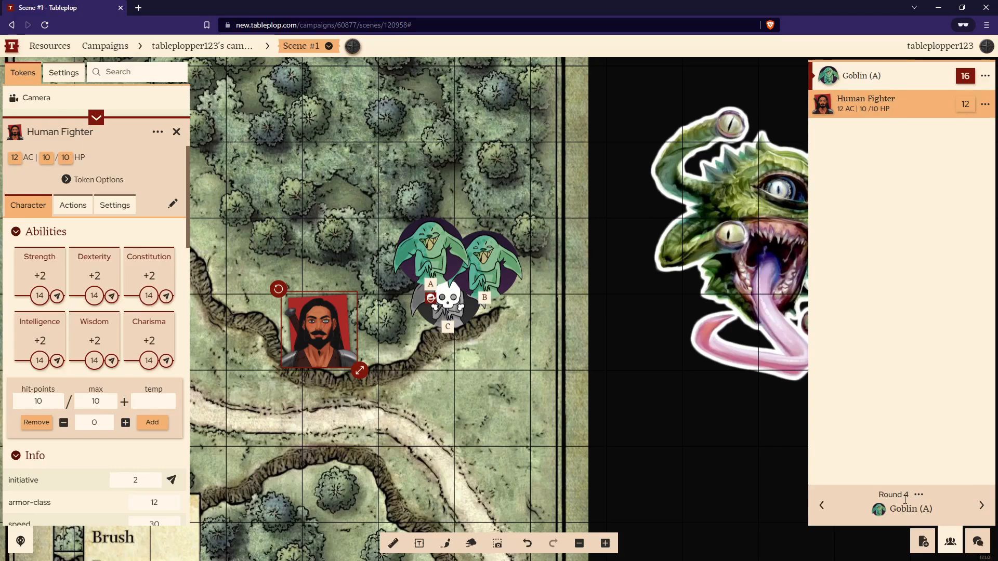
- Stop tracking combat turns and close the Human Fighter's sheet
{"action": "left_click", "coordinate": [917, 495]}
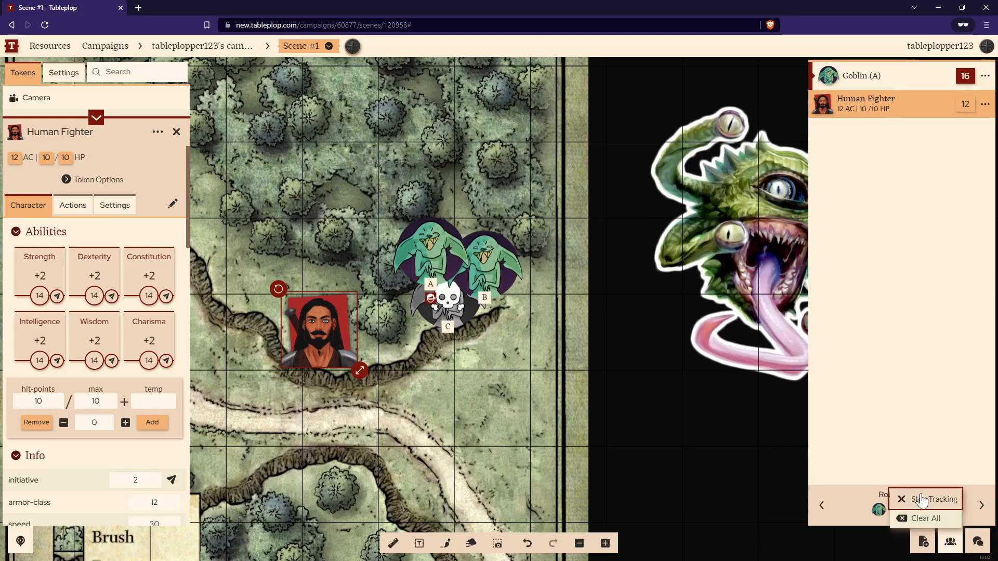
{"action": "left_click", "coordinate": [933, 499]}
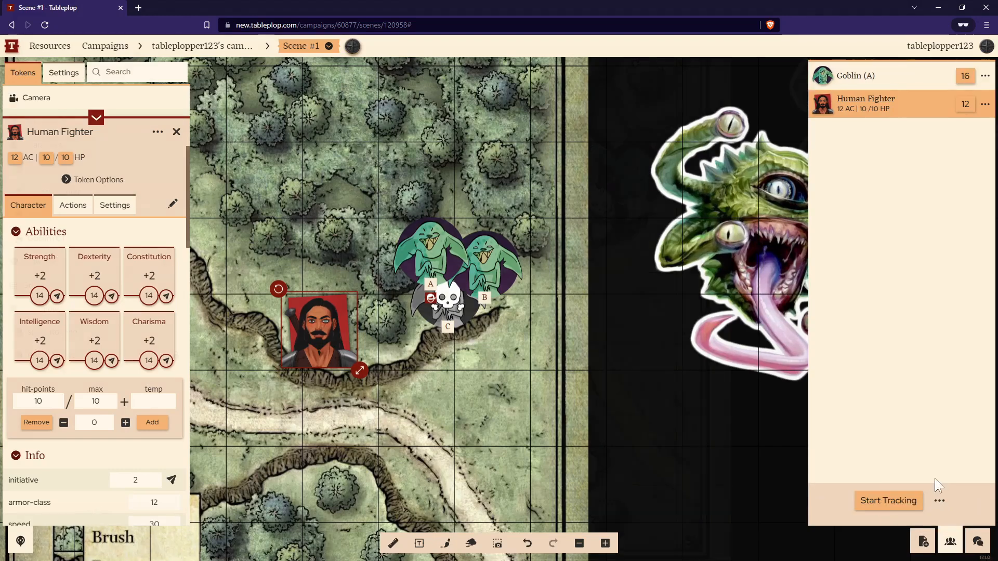
{"action": "left_click", "coordinate": [177, 132]}
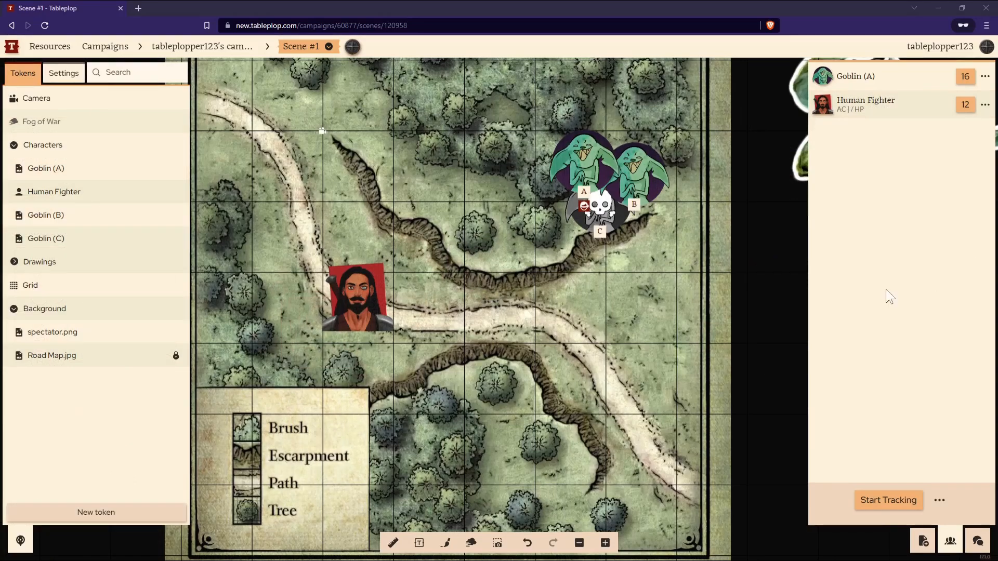
{"action": "mouse_move", "coordinate": [475, 390]}
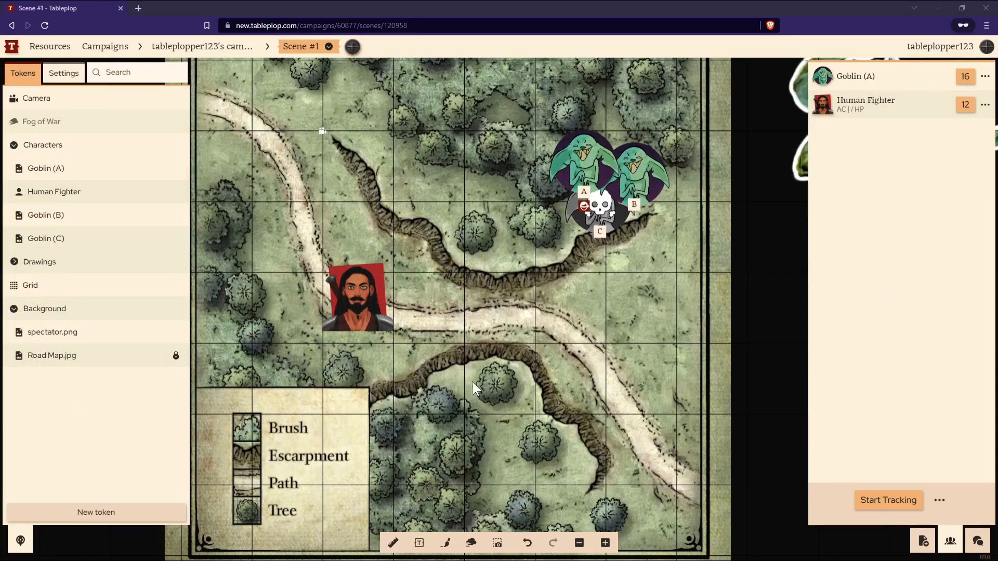
{"action": "mouse_move", "coordinate": [411, 479]}
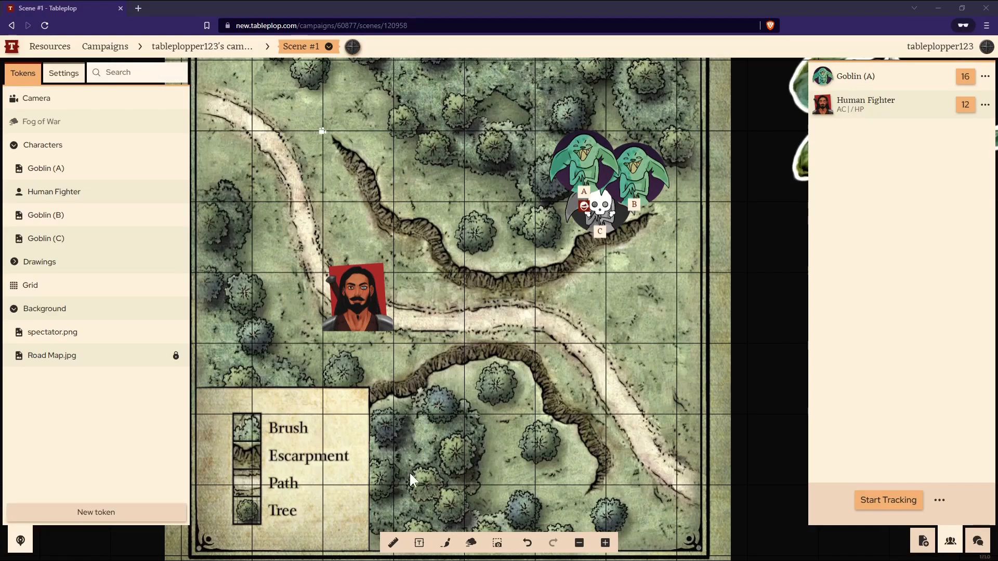
{"action": "mouse_move", "coordinate": [395, 542]}
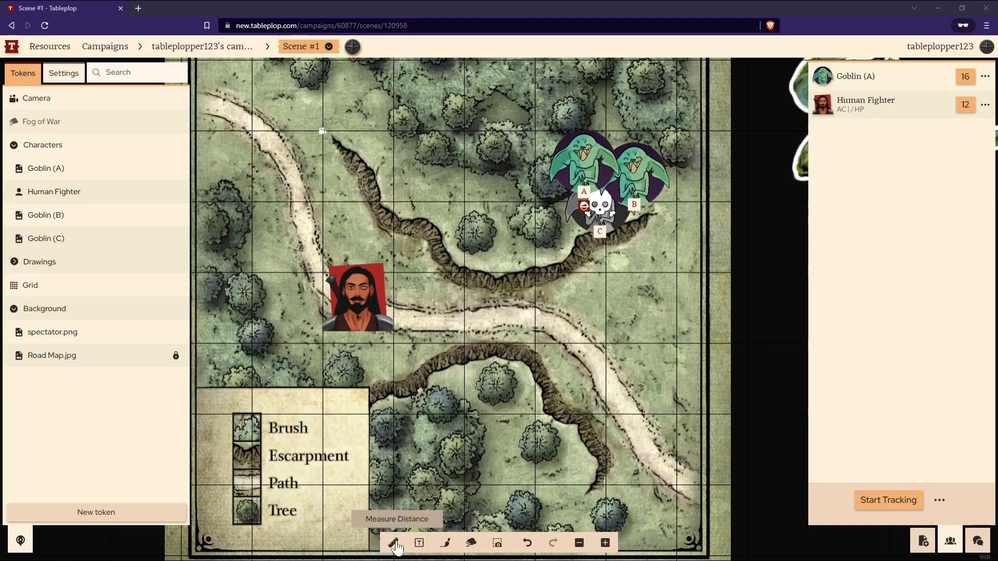
- Measure routes of 35, 60, 85 and 95 across the road map
{"action": "left_click", "coordinate": [396, 543]}
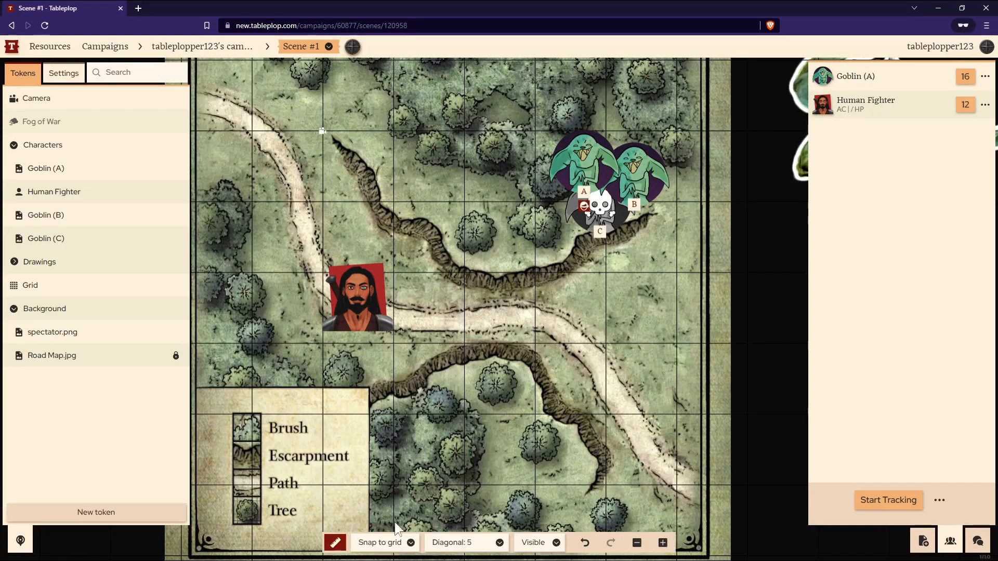
{"action": "left_click_drag", "start_coordinate": [217, 379], "coordinate": [750, 305]}
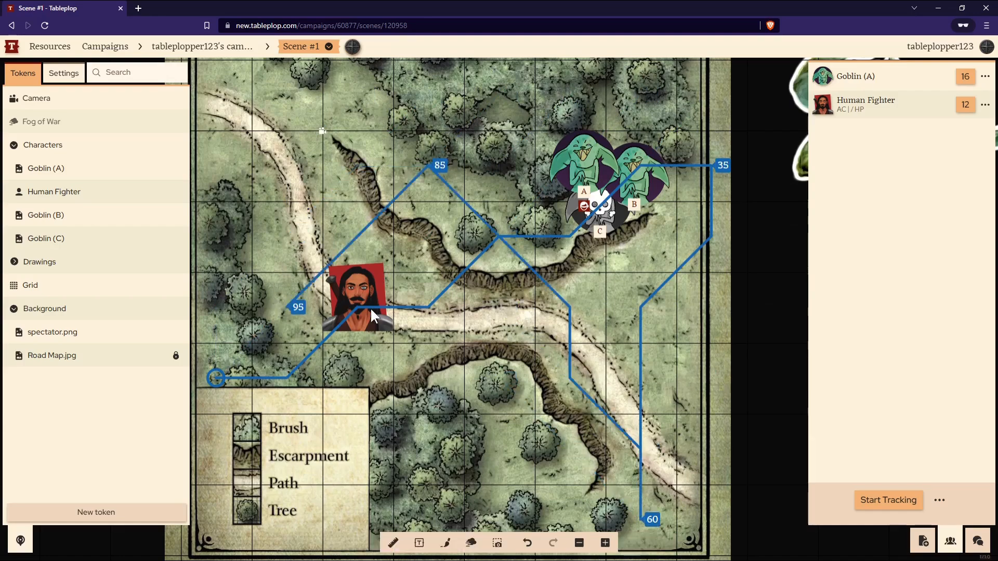
{"action": "mouse_move", "coordinate": [419, 543]}
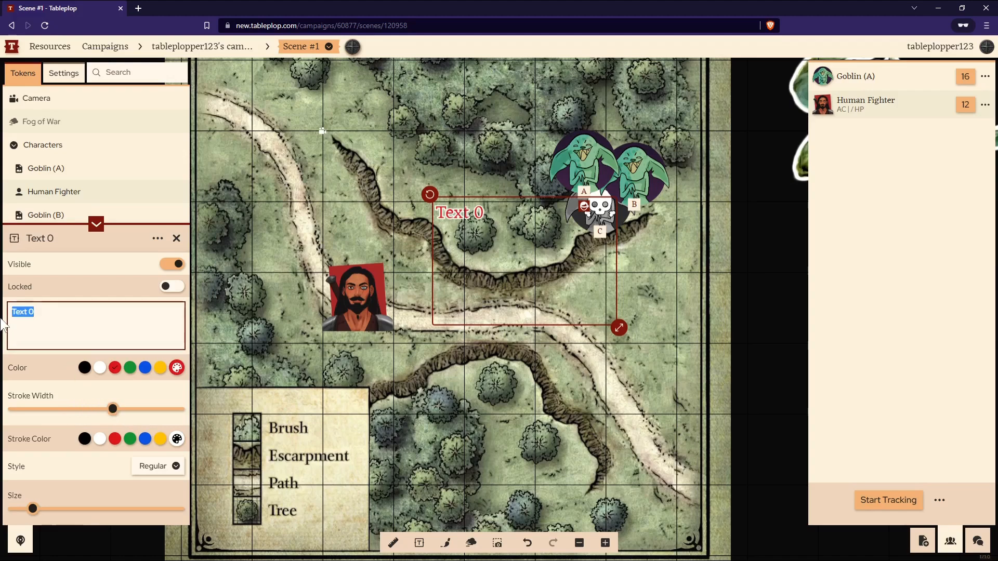
- Make the new map label read 'Wall of fire'
{"action": "type", "text": "Wall of fire"}
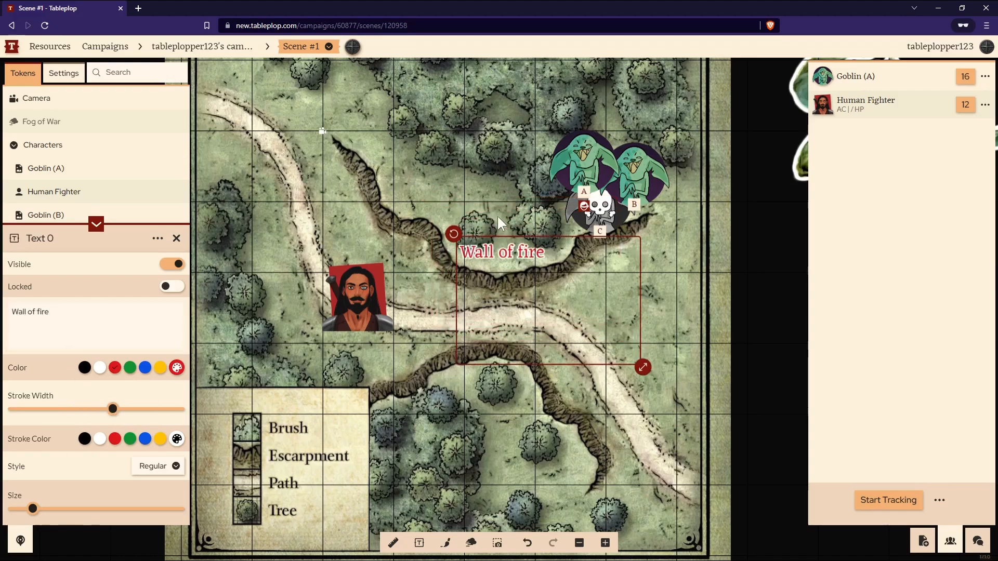
{"action": "mouse_move", "coordinate": [447, 543]}
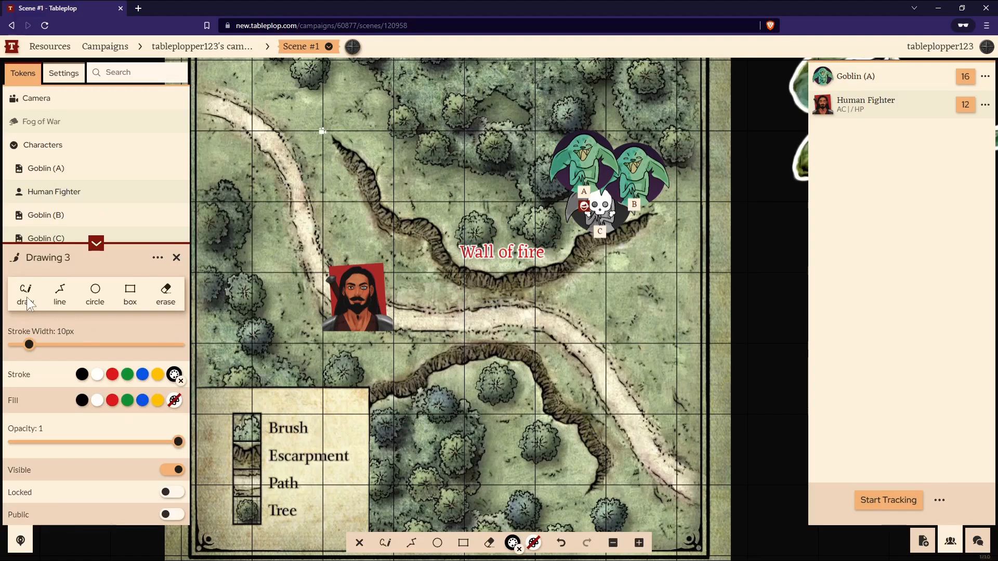
- Thicken the stroke to 24px and place the red zigzag under the Wall of fire label
{"action": "left_click_drag", "start_coordinate": [28, 344], "coordinate": [52, 344]}
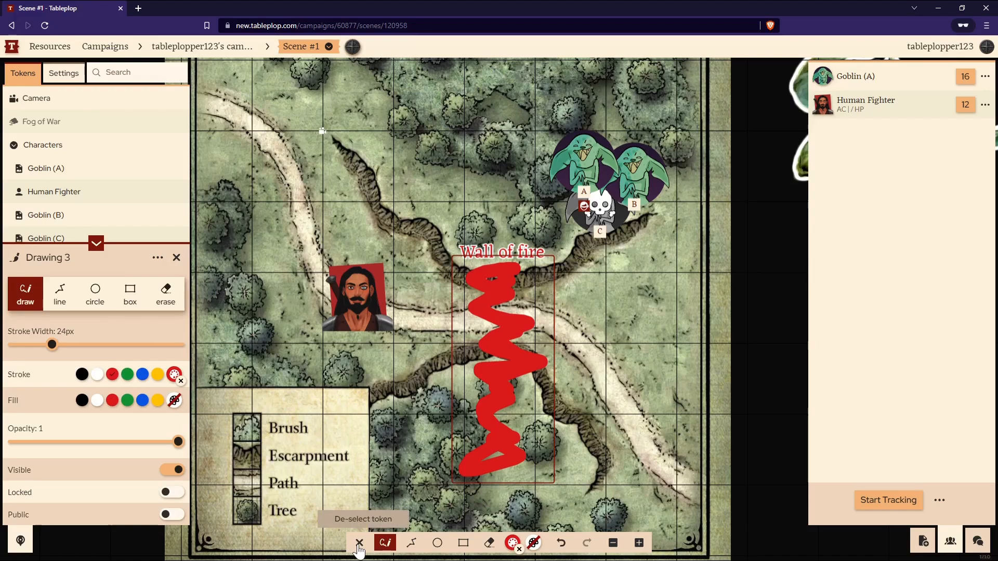
{"action": "left_click_drag", "start_coordinate": [503, 363], "coordinate": [471, 357]}
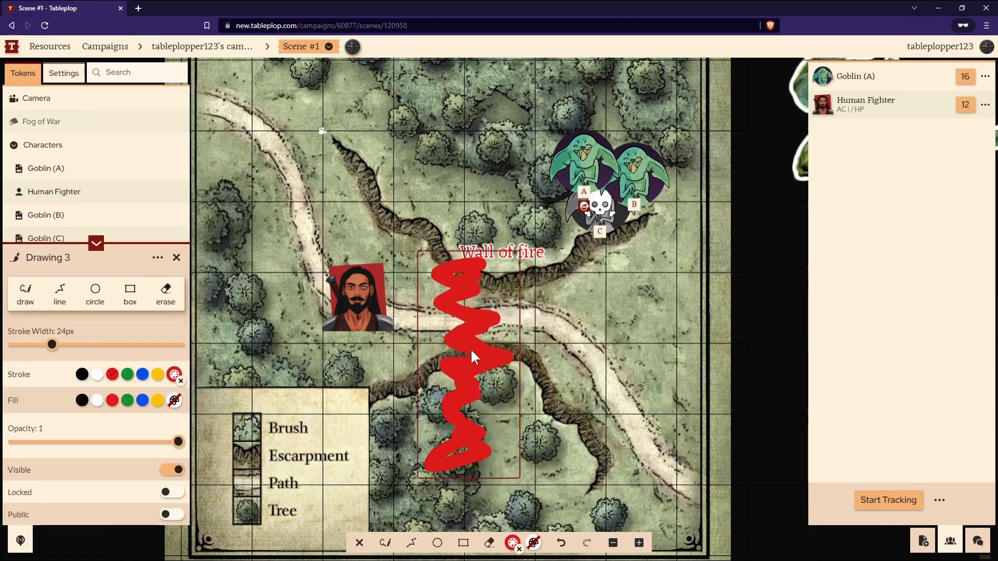
{"action": "left_click_drag", "start_coordinate": [465, 360], "coordinate": [283, 299]}
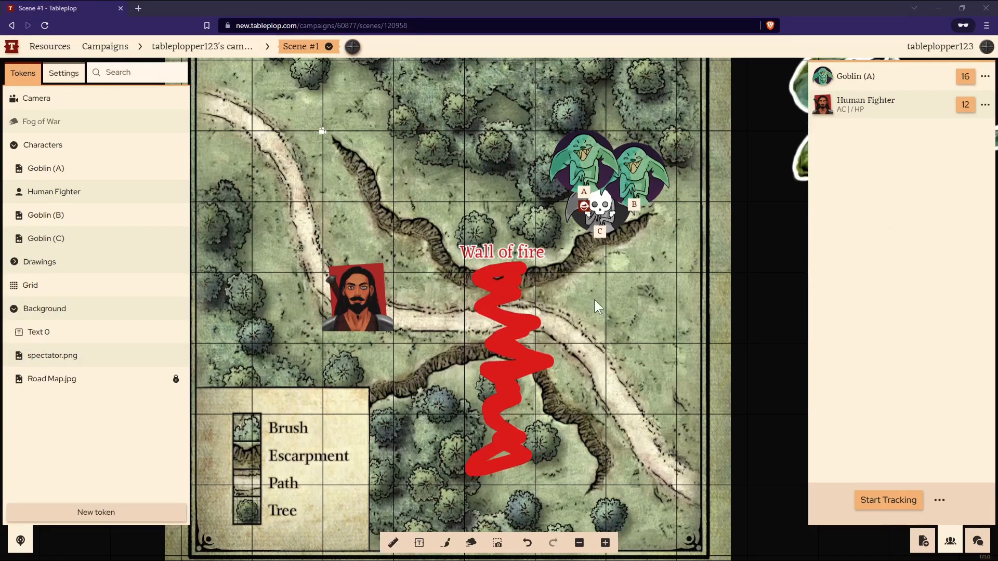
- Show fog of war, draw freeform fog shapes, and choose the Toggle fog tool
{"action": "left_click", "coordinate": [41, 121]}
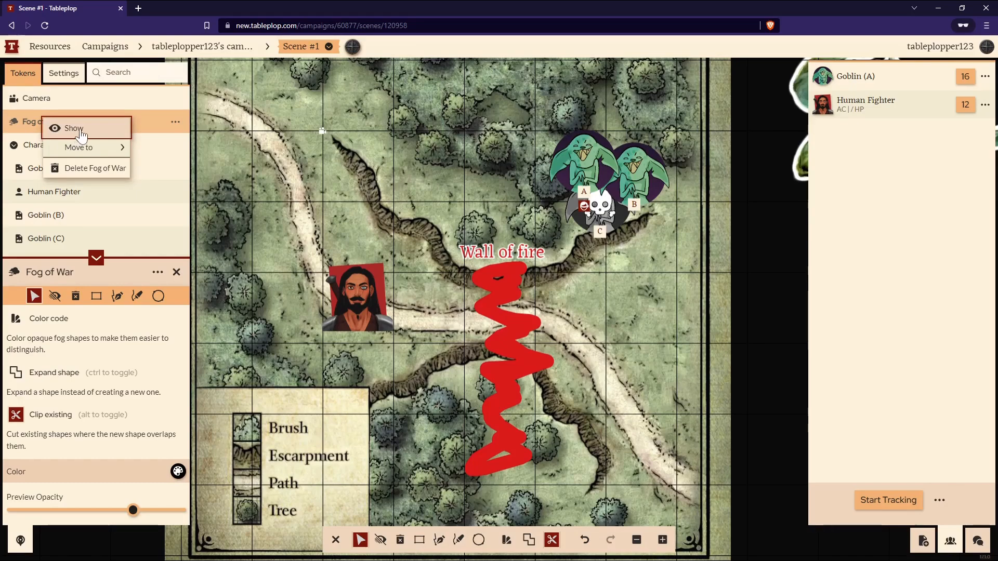
{"action": "left_click", "coordinate": [73, 128]}
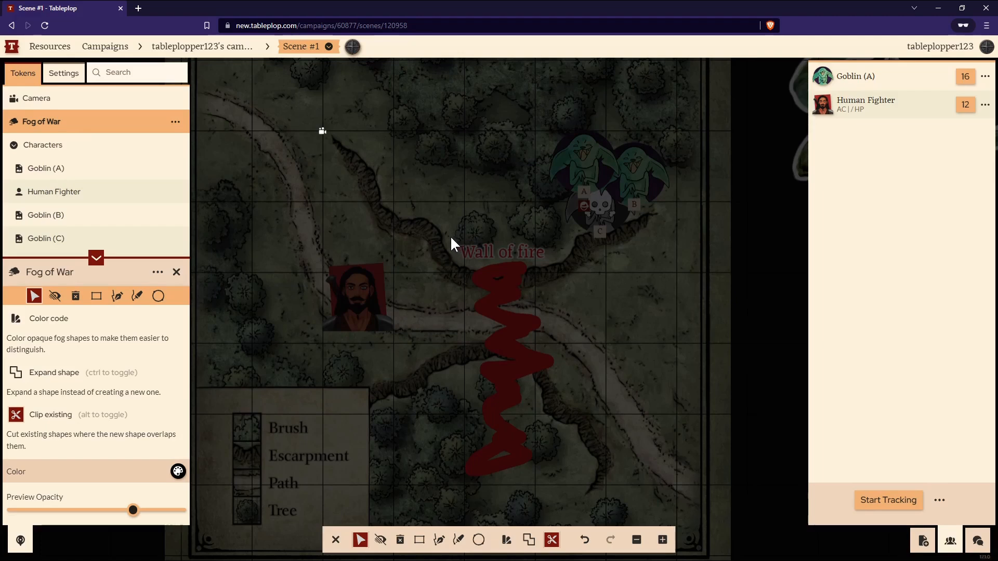
{"action": "mouse_move", "coordinate": [419, 539]}
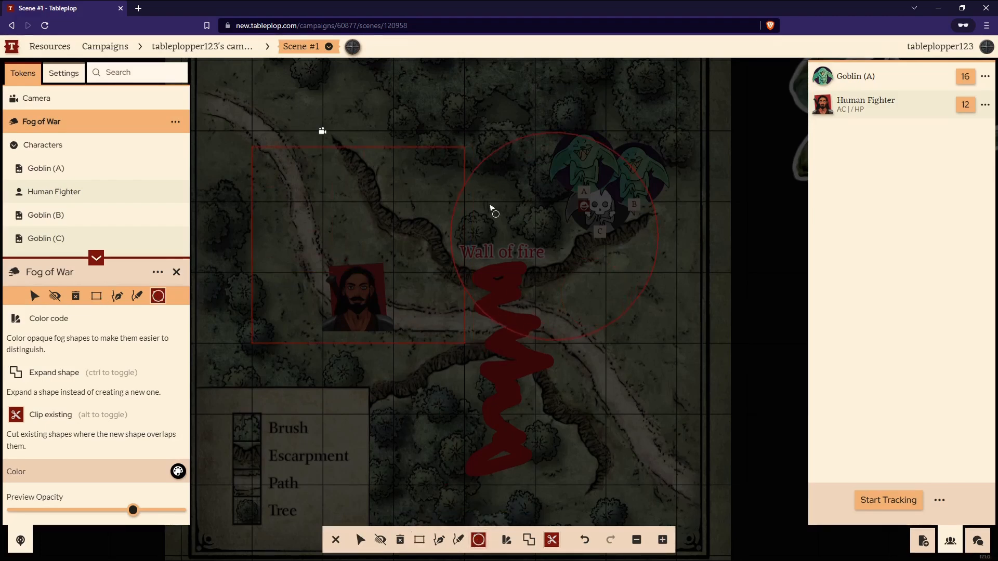
{"action": "left_click", "coordinate": [116, 296]}
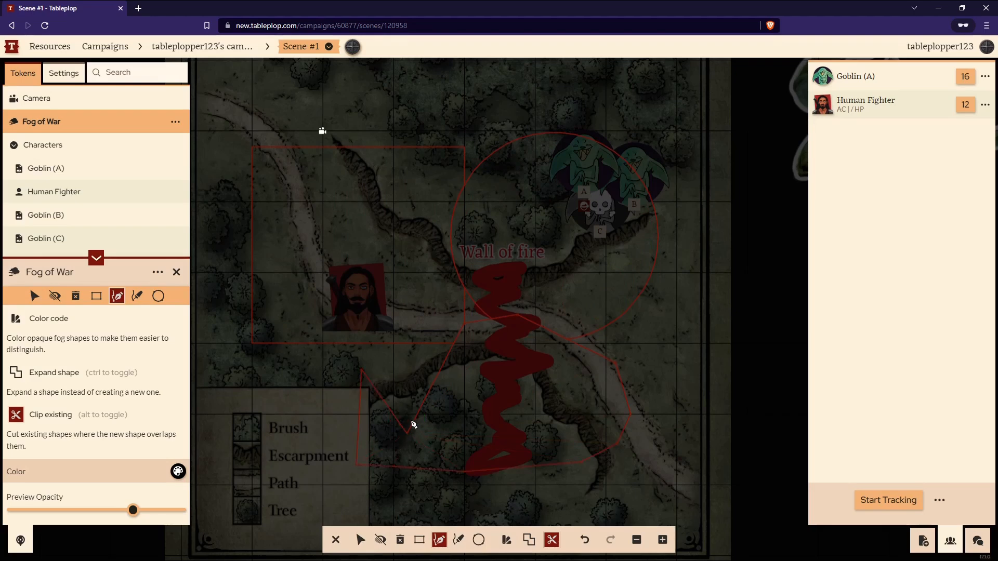
{"action": "mouse_move", "coordinate": [380, 539]}
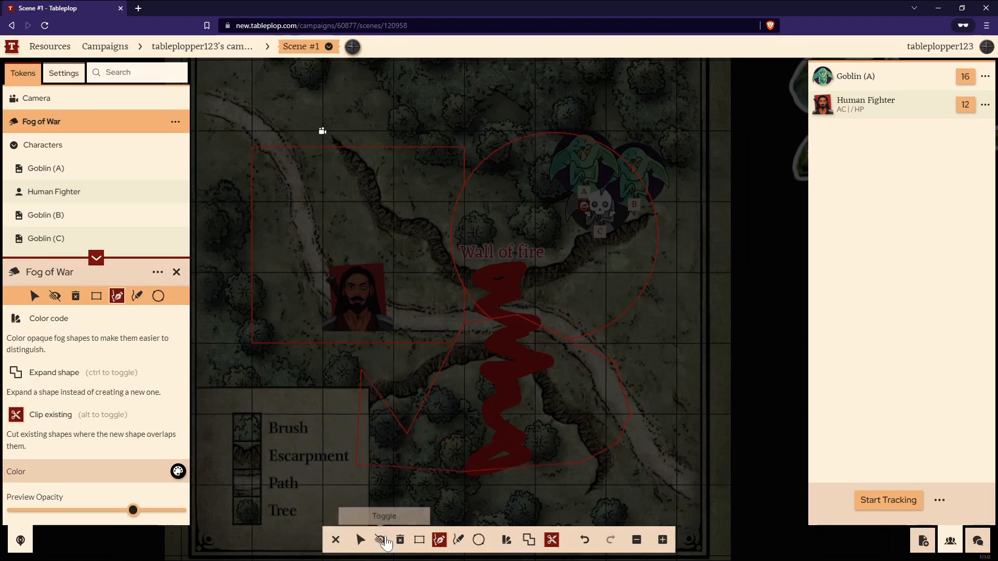
{"action": "left_click", "coordinate": [380, 539]}
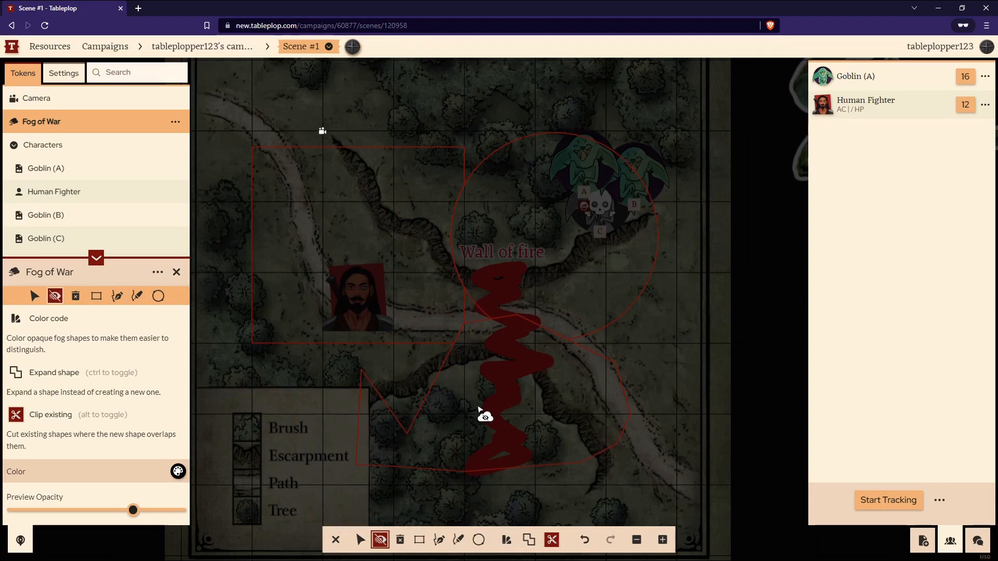